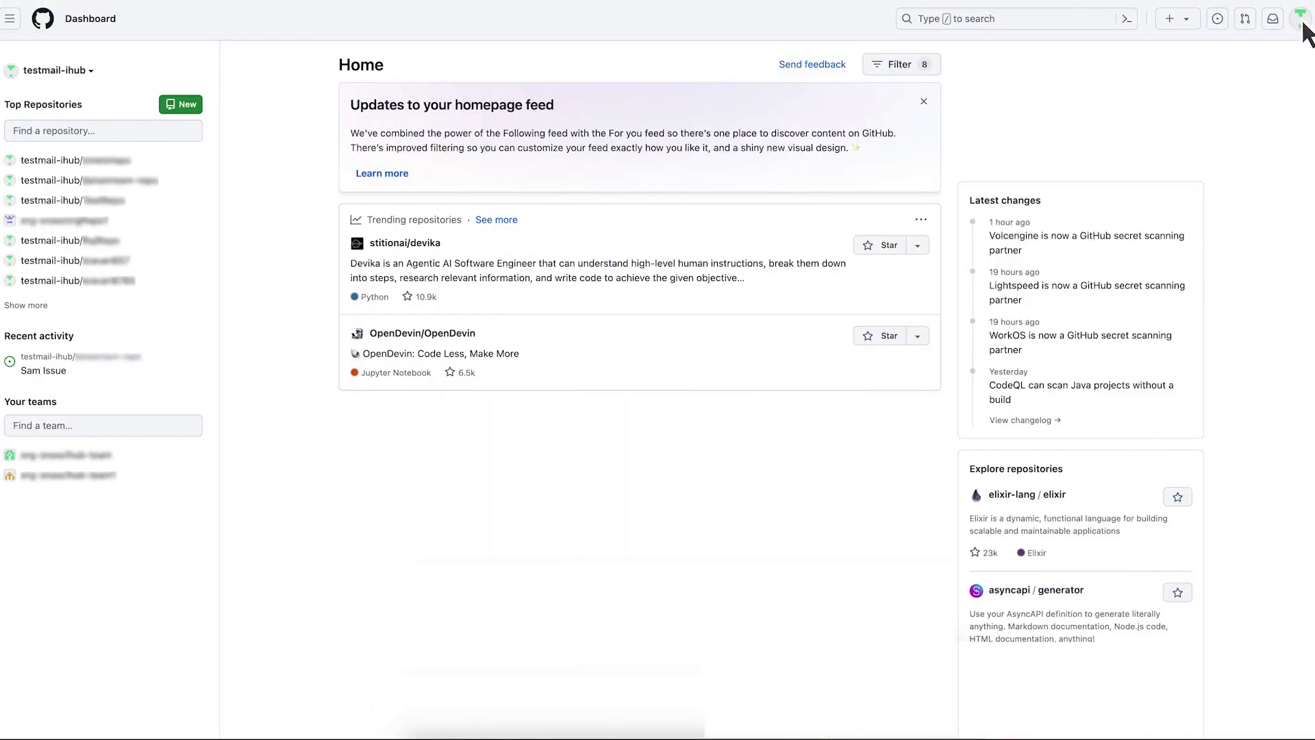
Go from GitHub account settings to Developer settings' Tokens (classic) and show new-token options
{"action": "left_click", "coordinate": [1303, 19]}
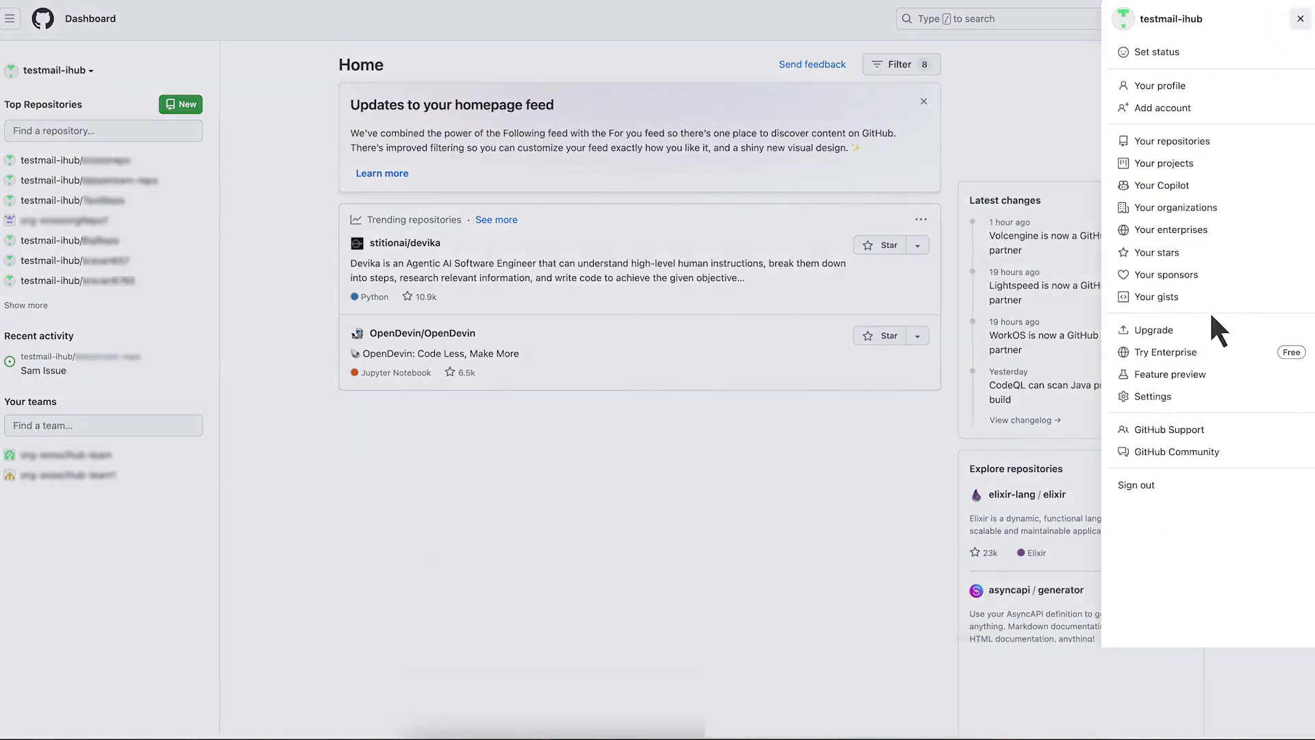
{"action": "left_click", "coordinate": [1160, 85]}
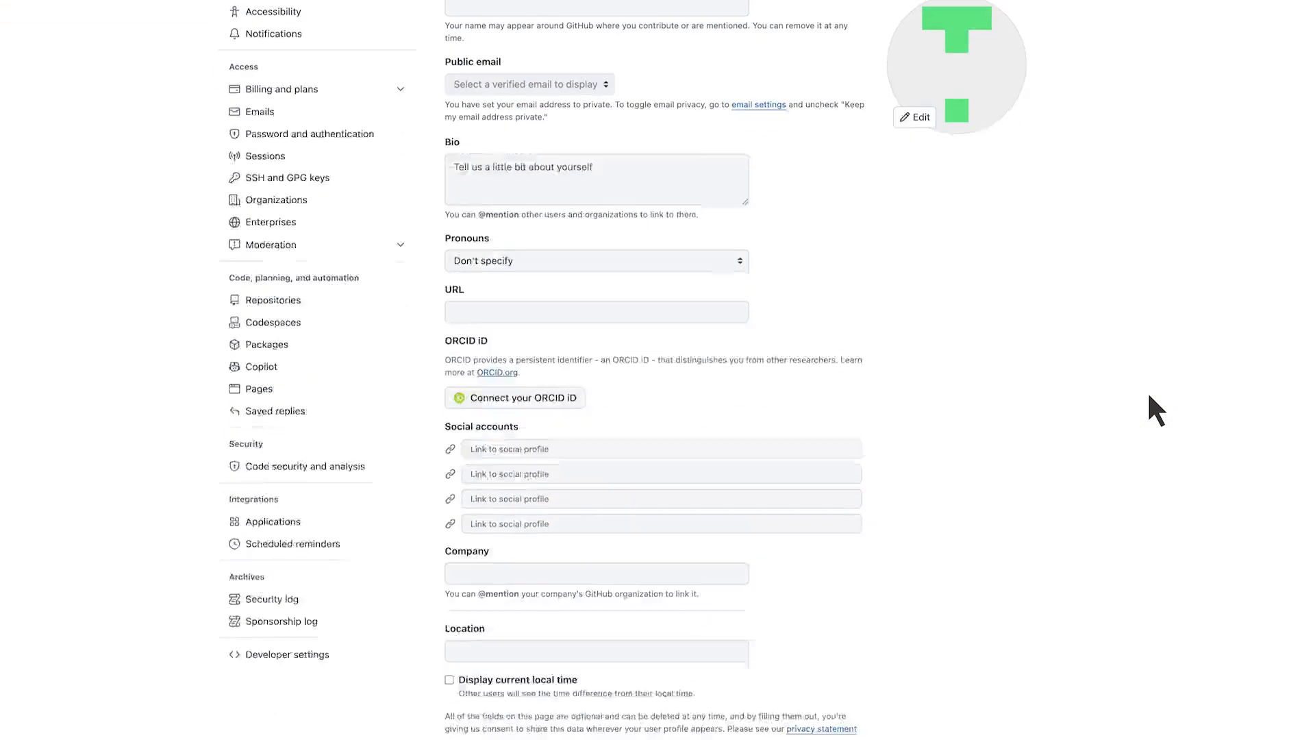
{"action": "scroll", "scroll_direction": "down", "scroll_amount": 3}
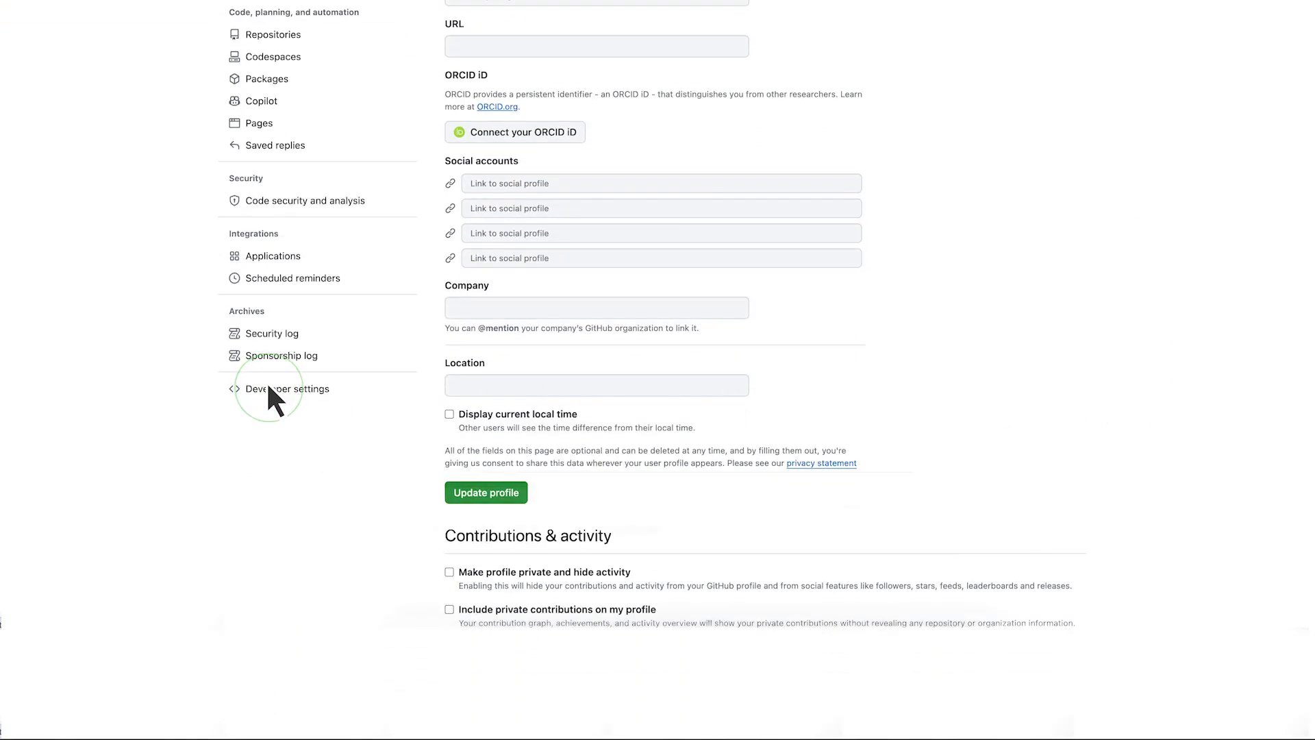
{"action": "left_click", "coordinate": [286, 388]}
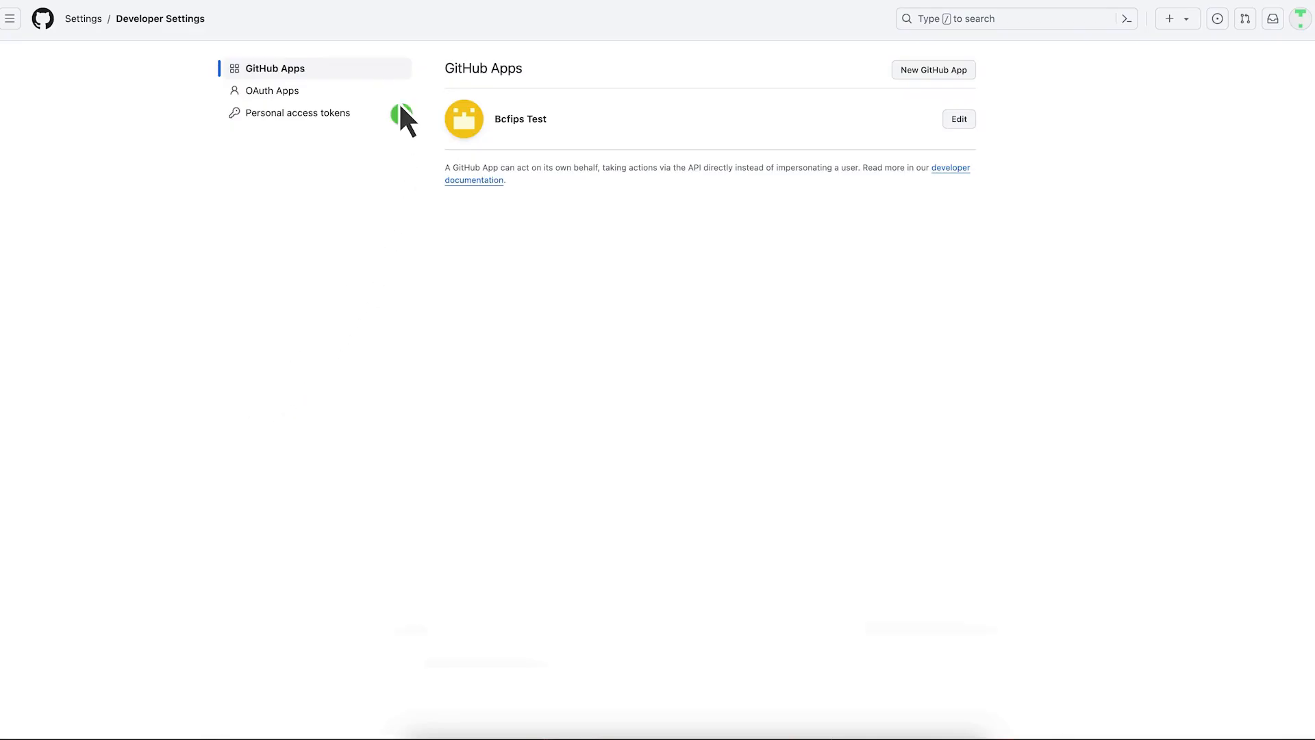
{"action": "left_click", "coordinate": [296, 112]}
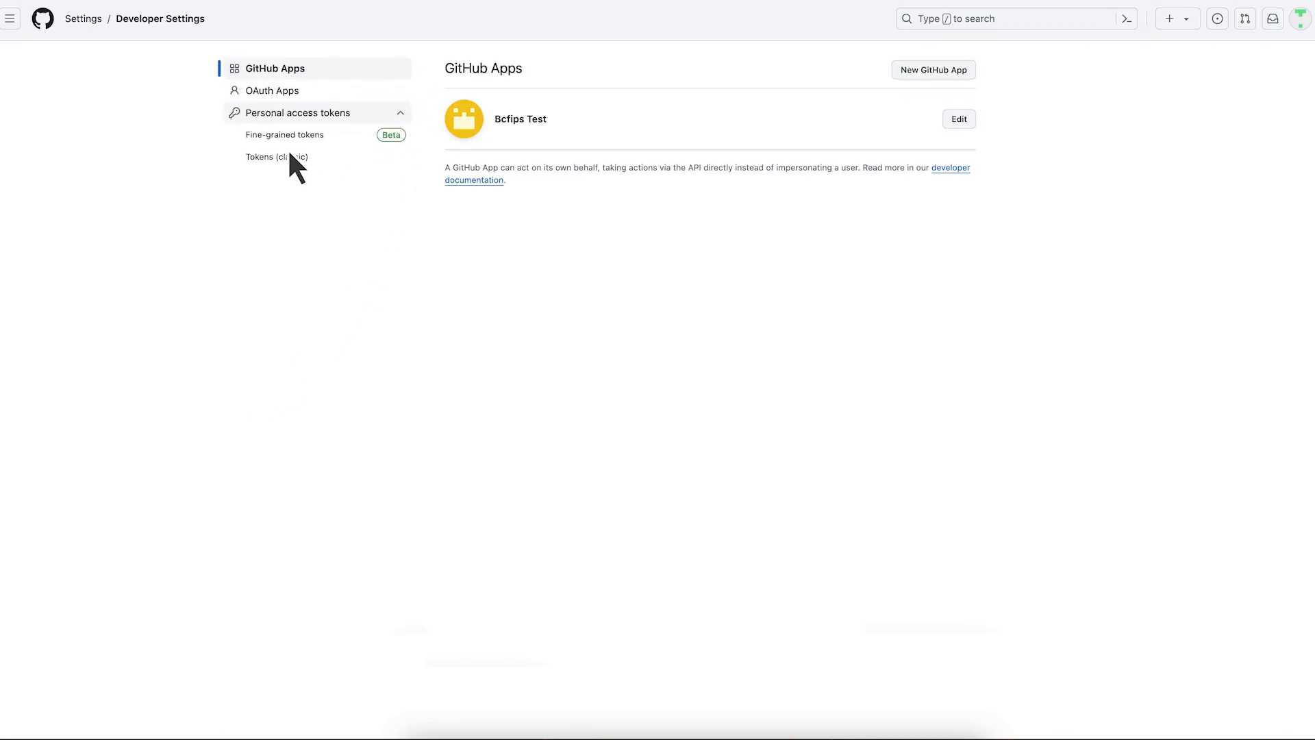
{"action": "left_click", "coordinate": [277, 157]}
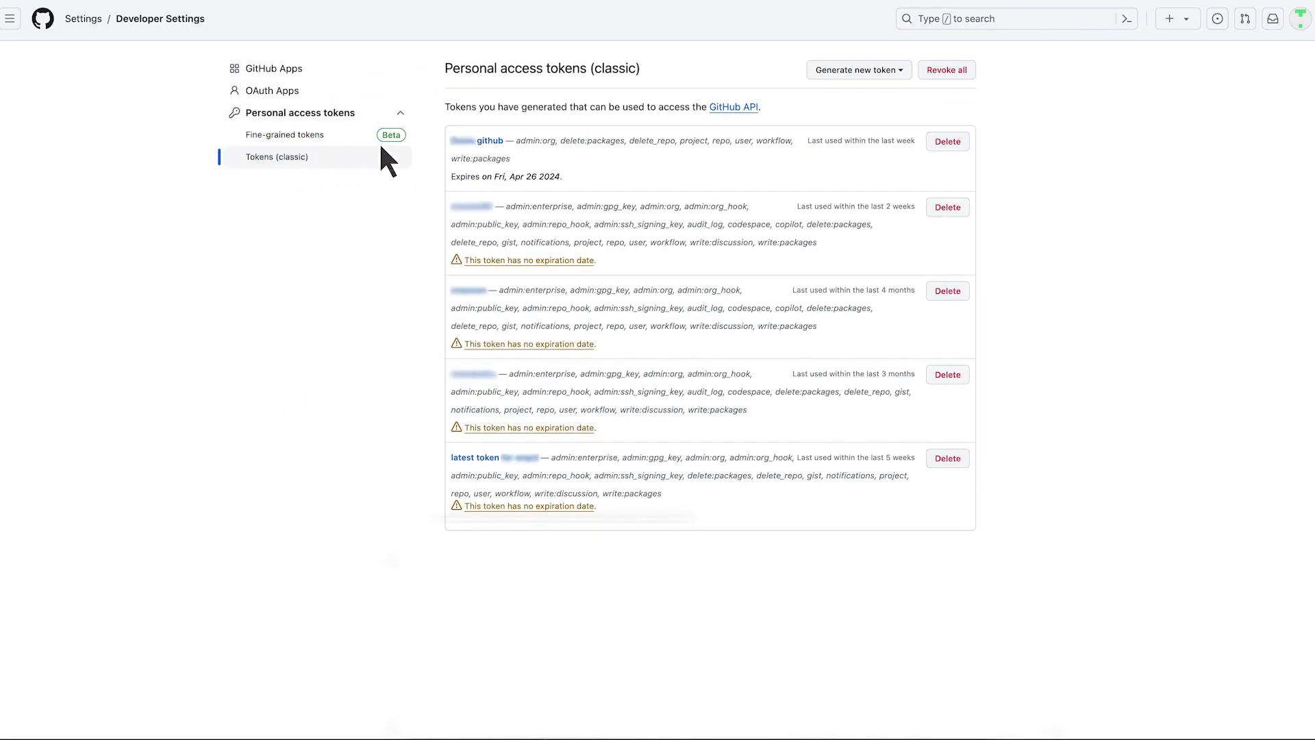
{"action": "left_click", "coordinate": [857, 70]}
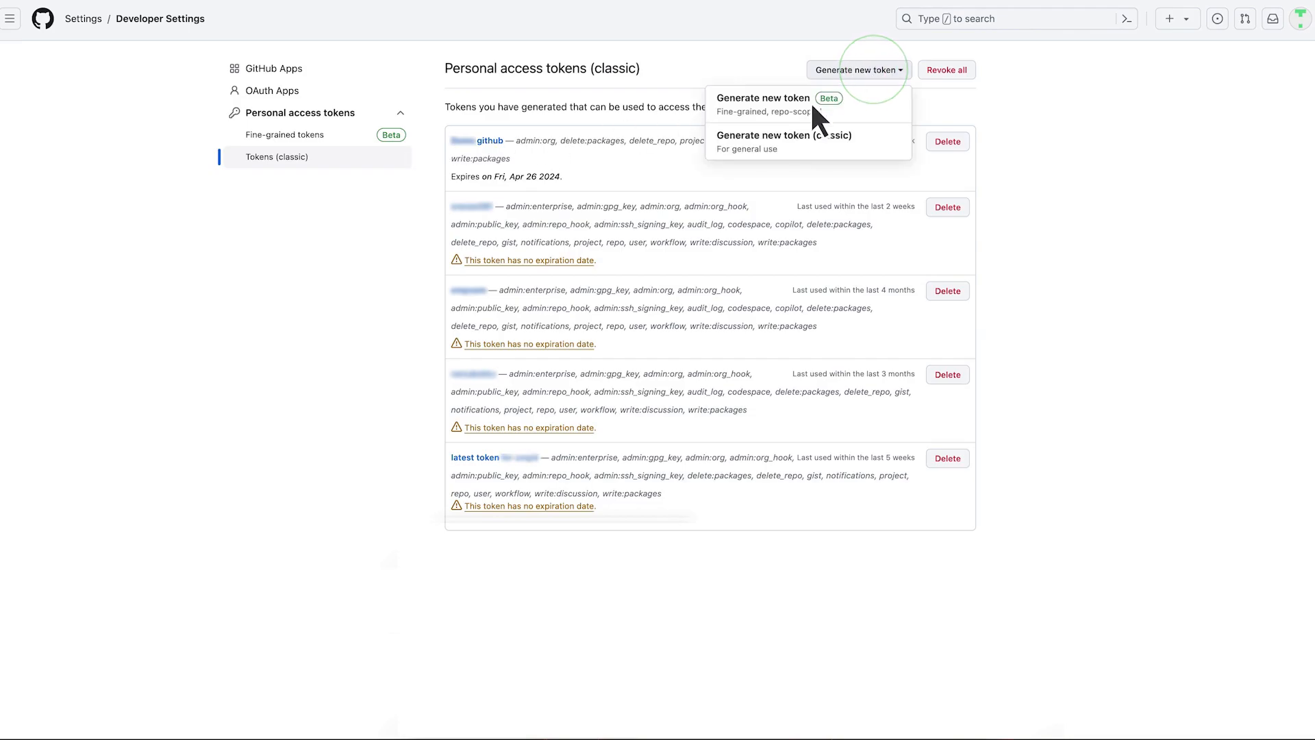
Begin a classic personal access token with the note 'SolanaTek token'
{"action": "left_click", "coordinate": [781, 135]}
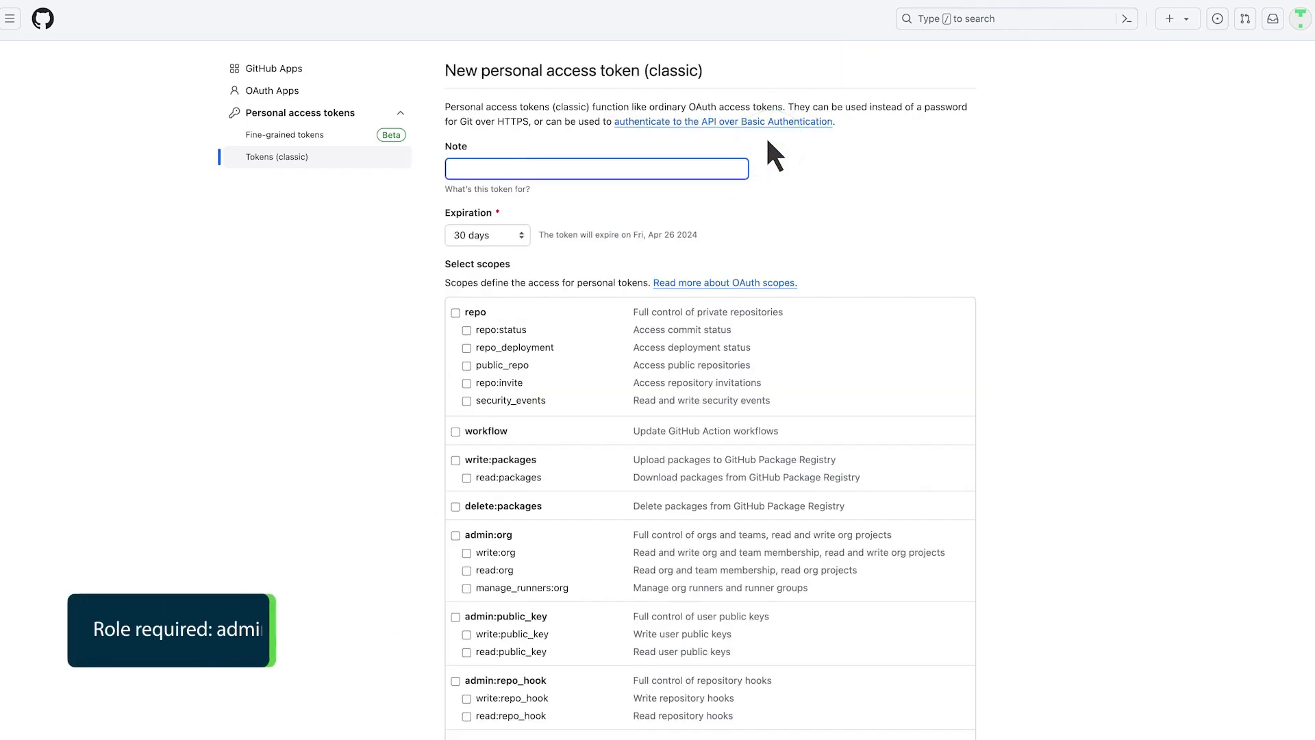
{"action": "mouse_move", "coordinate": [464, 180]}
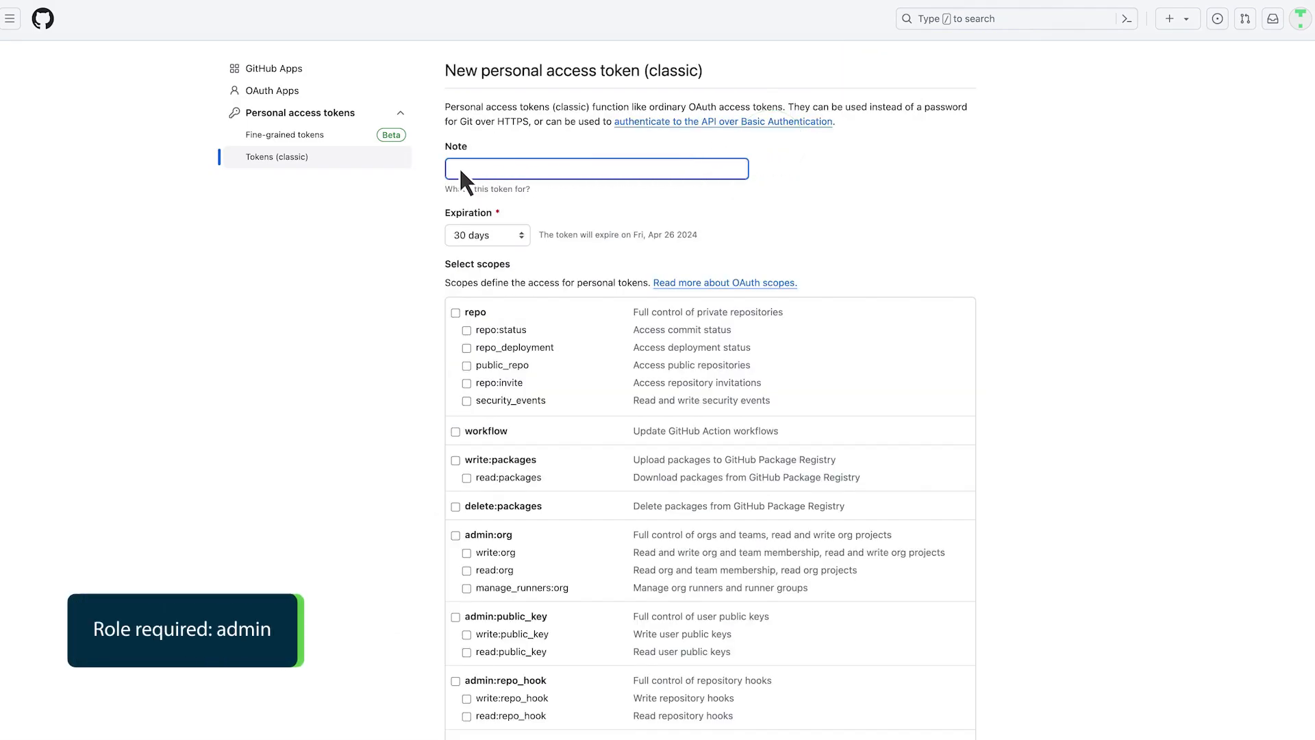
{"action": "type", "text": "SolanaTek token"}
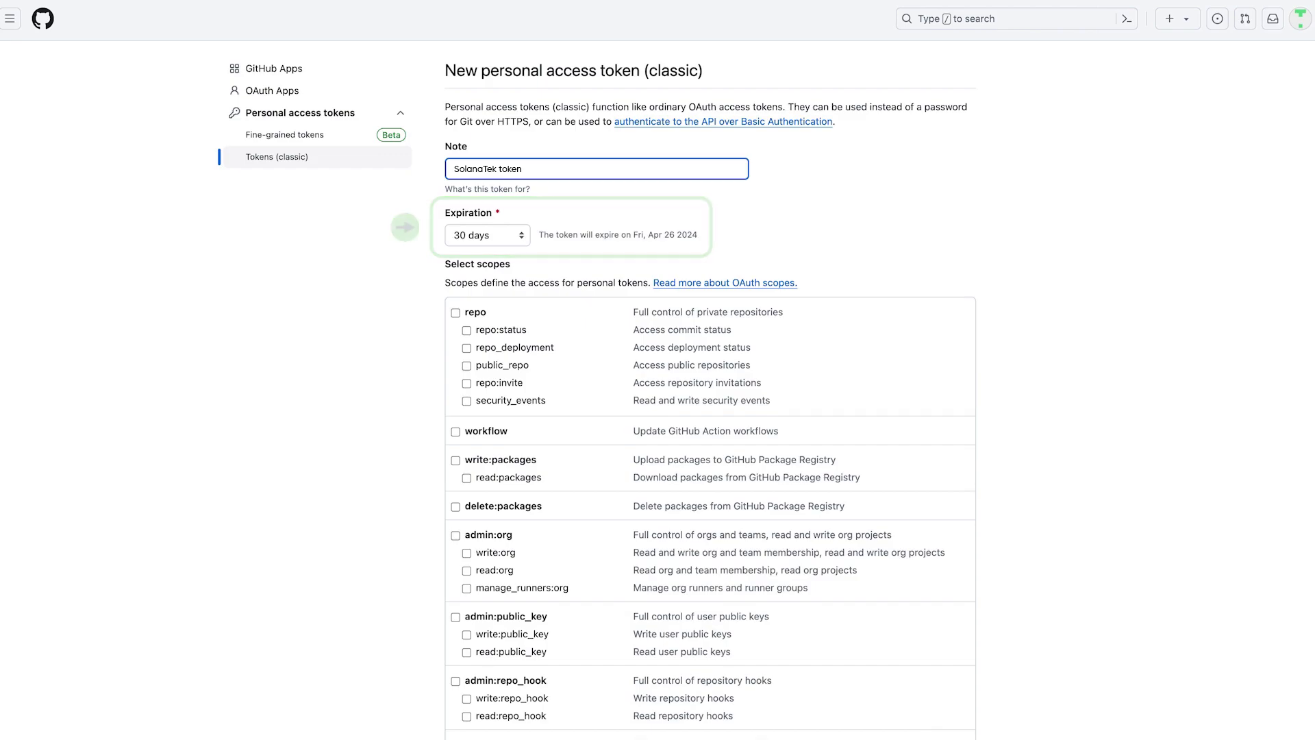
Tick the repo, user and SSH signing key scopes for the classic token
{"action": "scroll", "scroll_direction": "down", "scroll_amount": 3}
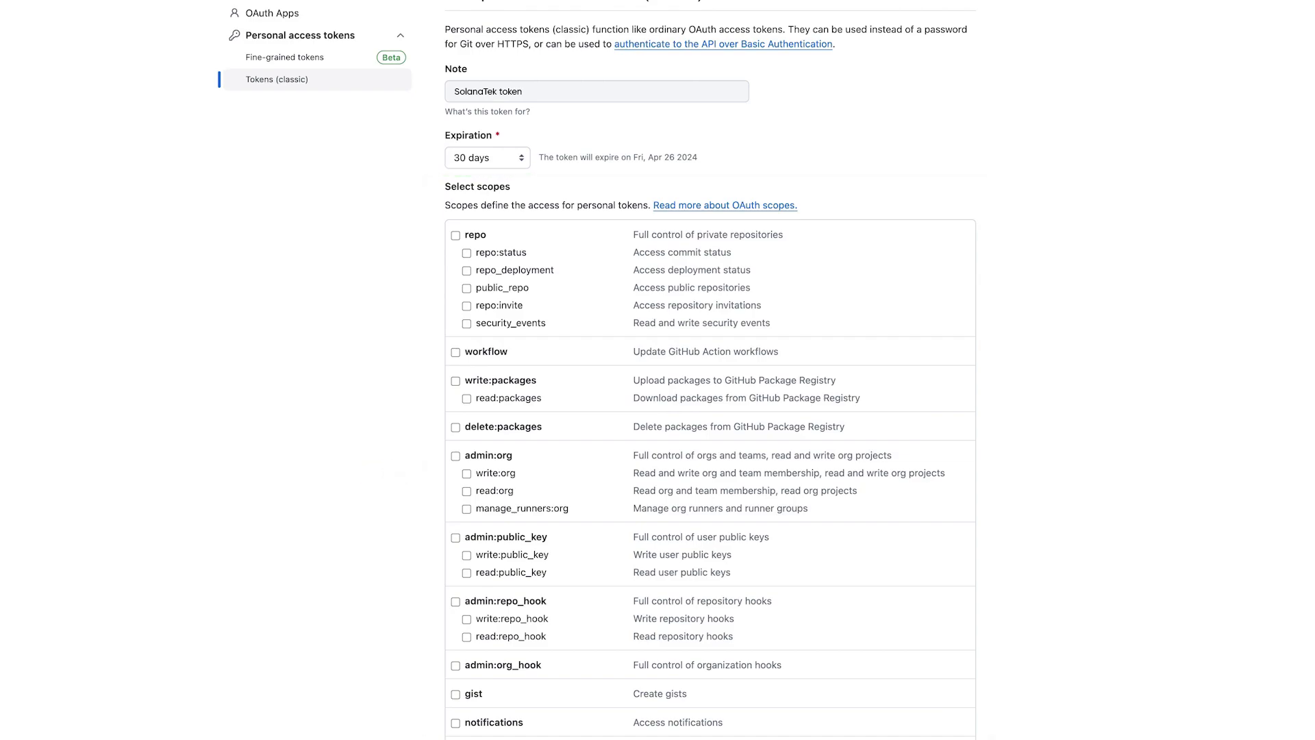
{"action": "left_click", "coordinate": [456, 235]}
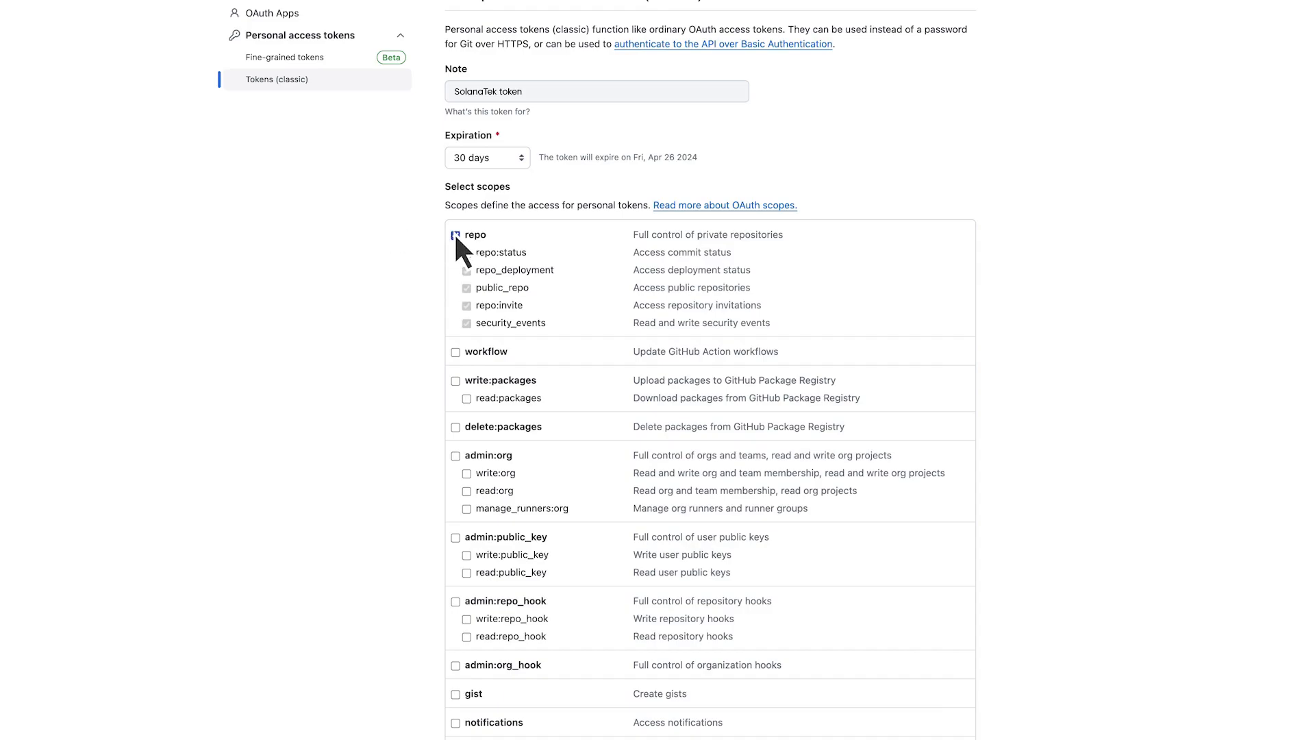
{"action": "scroll", "scroll_direction": "down", "scroll_amount": 3}
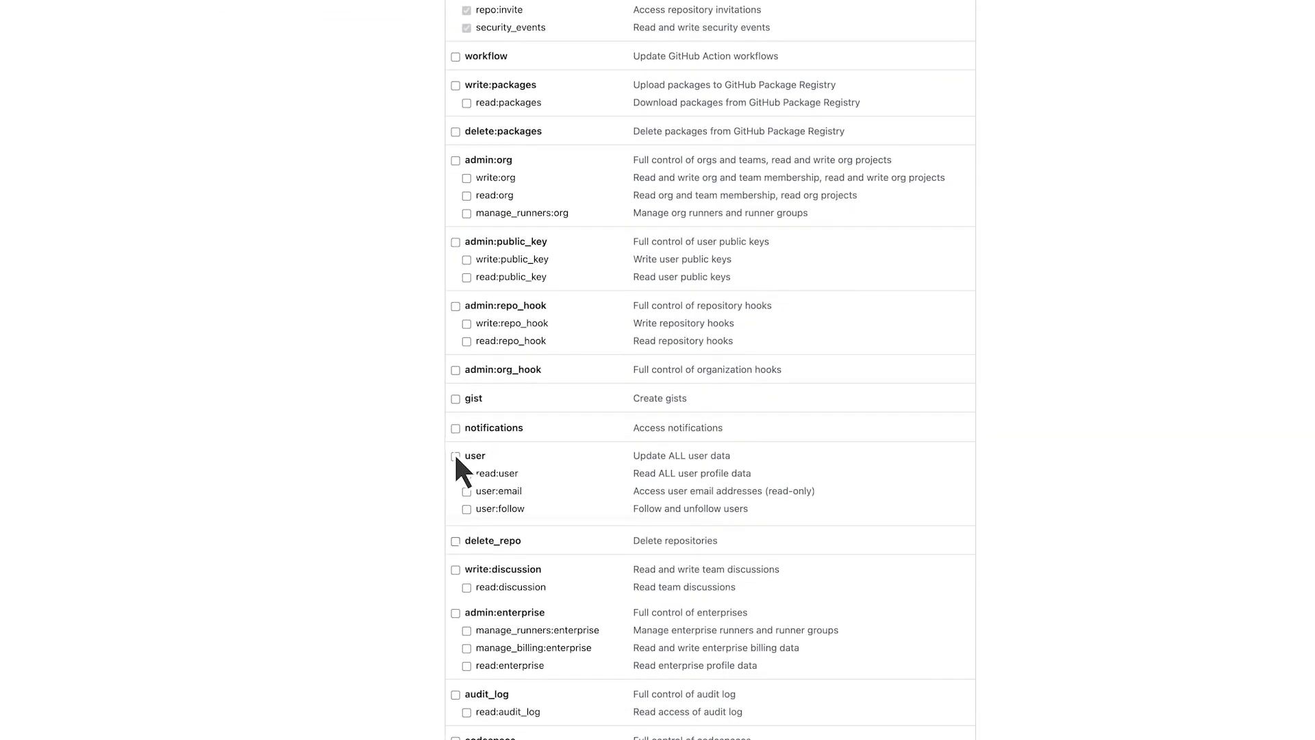
{"action": "left_click", "coordinate": [455, 456]}
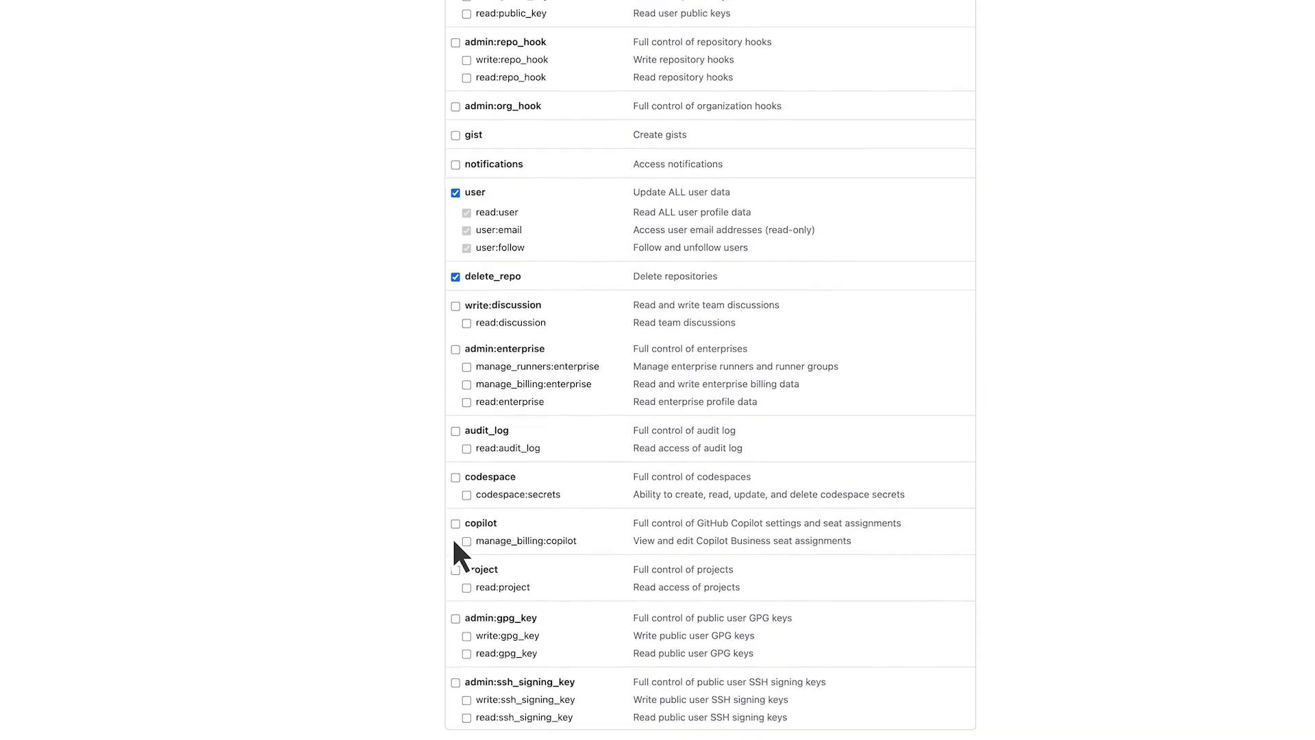
{"action": "scroll", "scroll_direction": "down", "scroll_amount": 3}
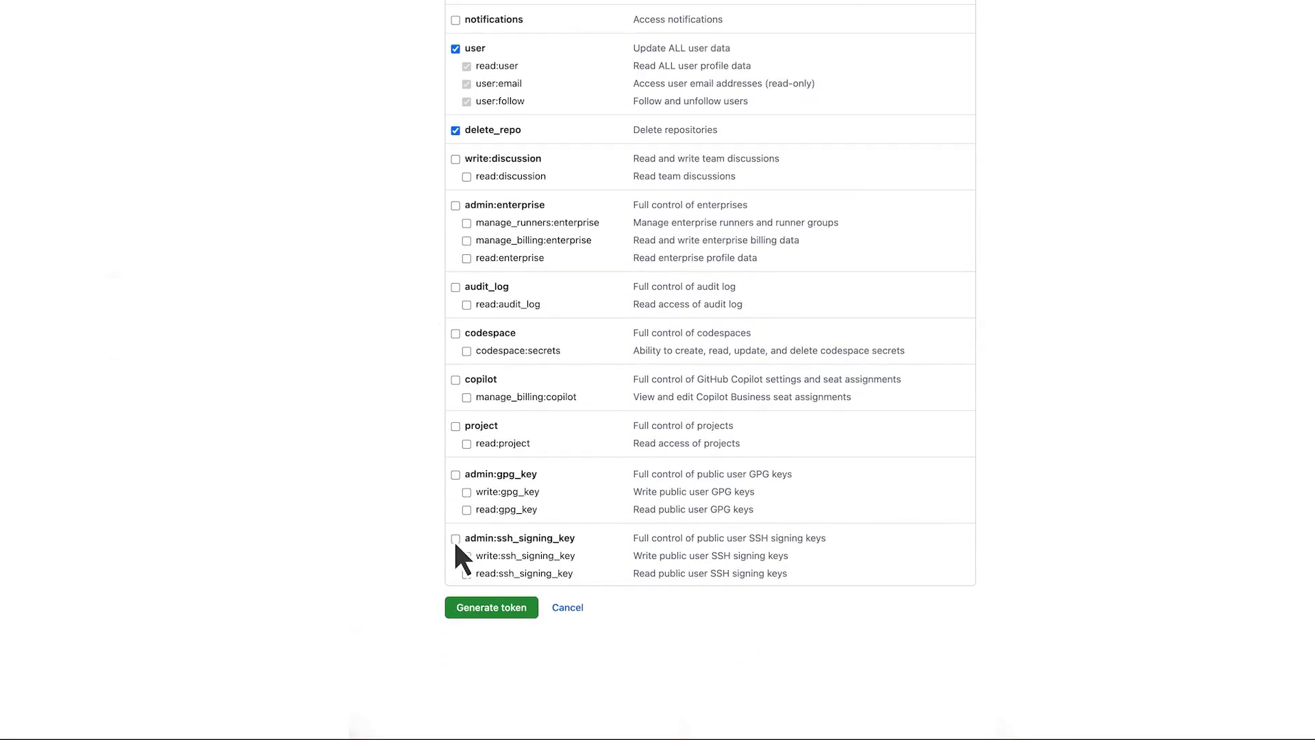
{"action": "left_click", "coordinate": [492, 608]}
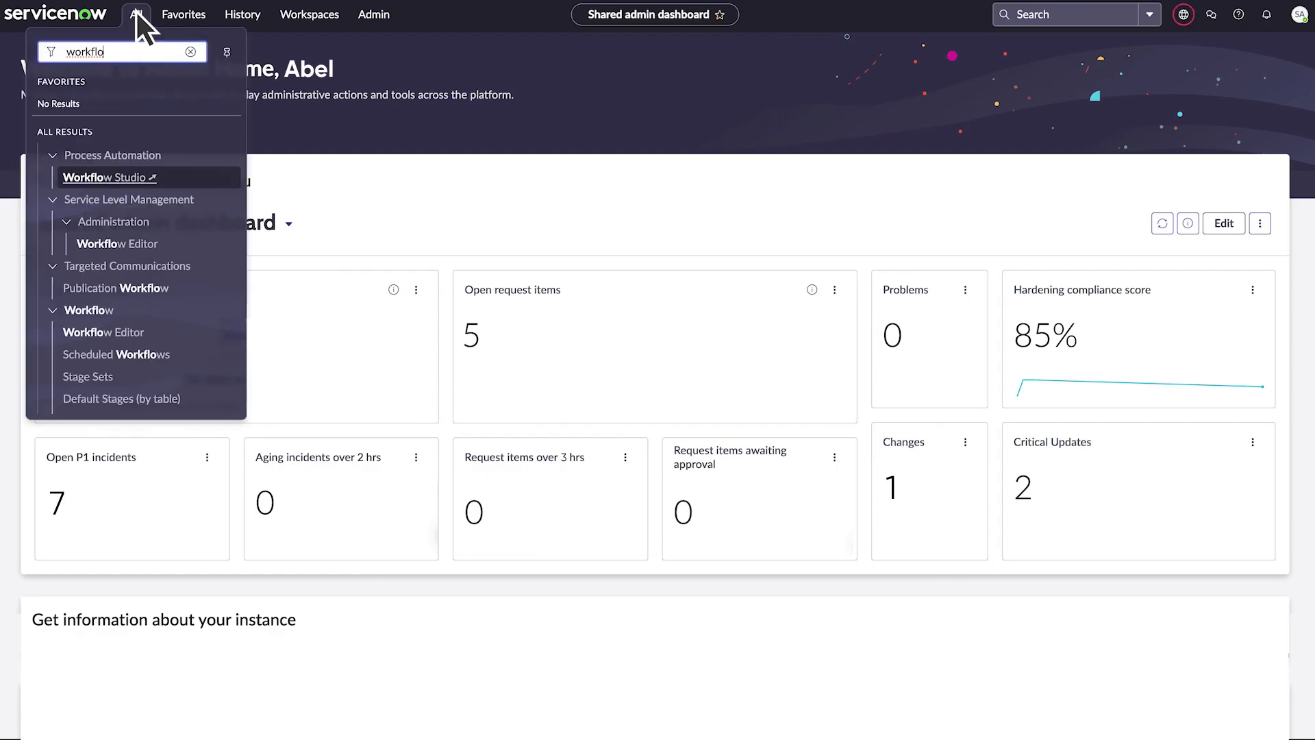
Open Workflow Studio from the navigation search and switch to its Integrations connections
{"action": "left_click", "coordinate": [104, 177]}
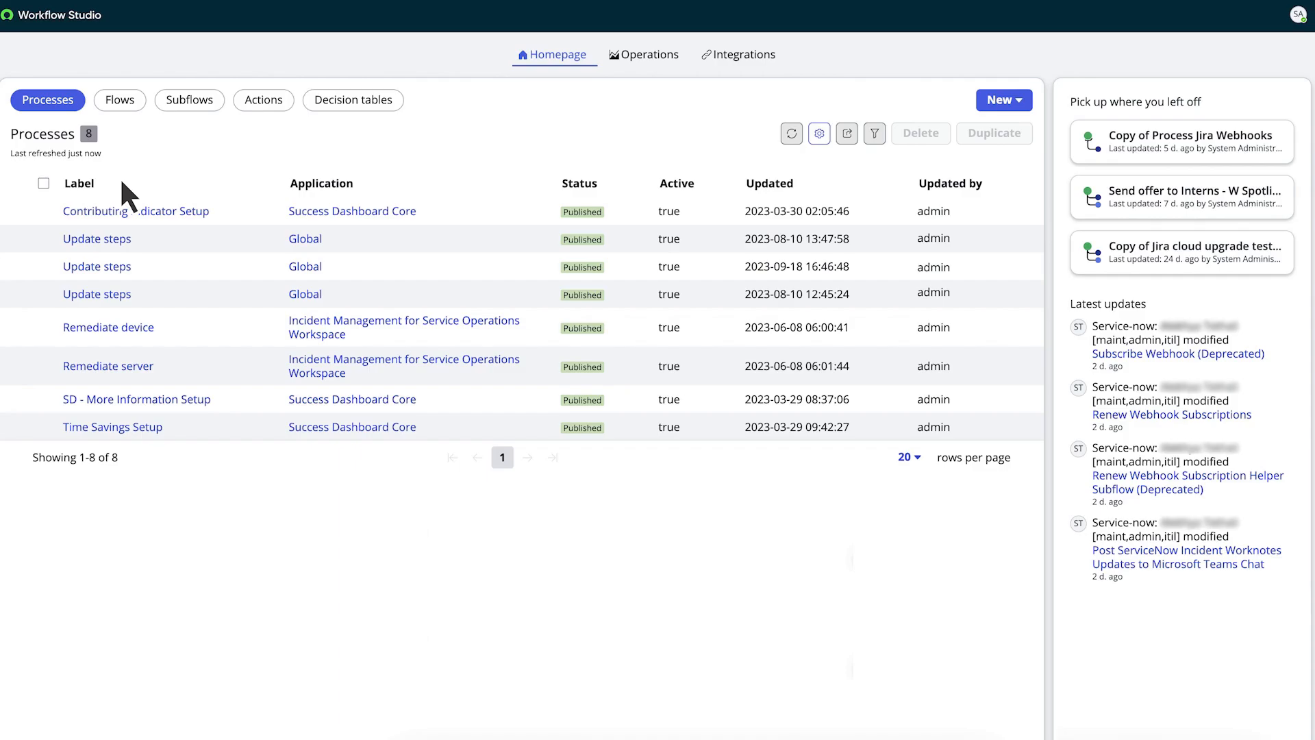
{"action": "left_click", "coordinate": [743, 54]}
{"action": "type", "text": "github"}
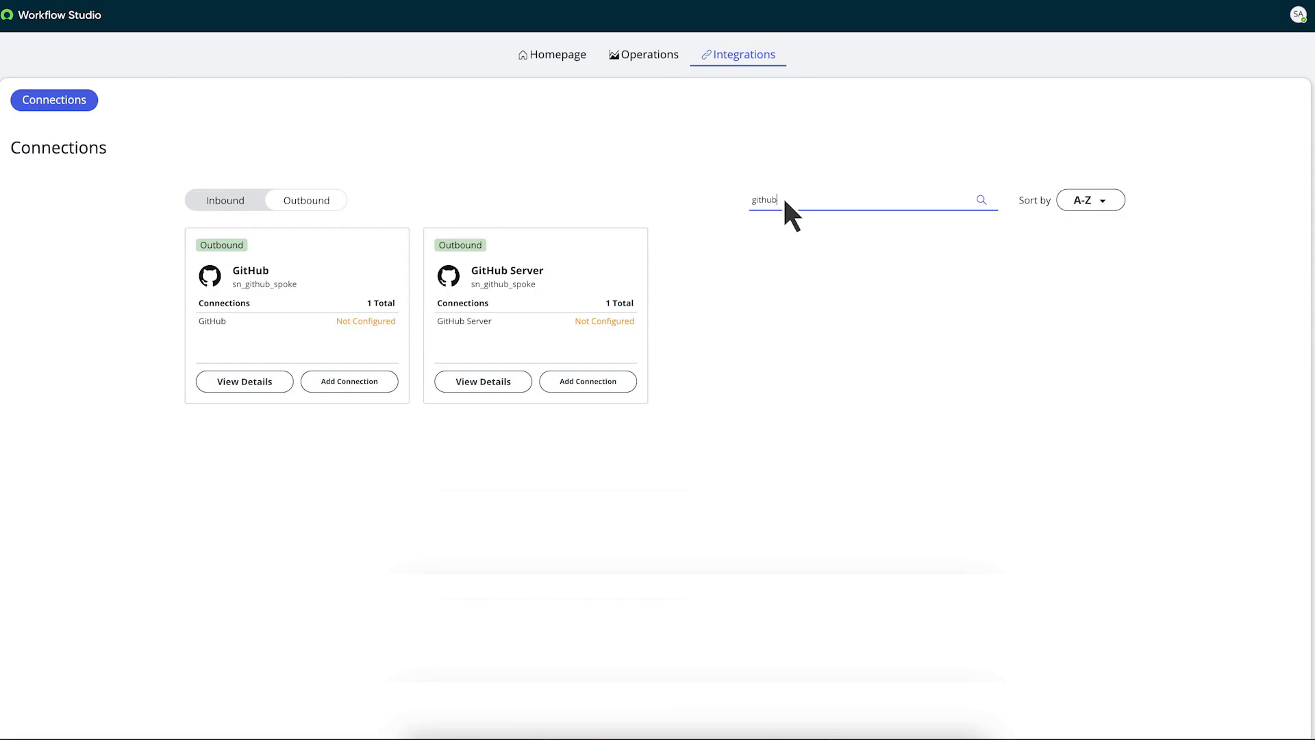
{"action": "mouse_move", "coordinate": [445, 289]}
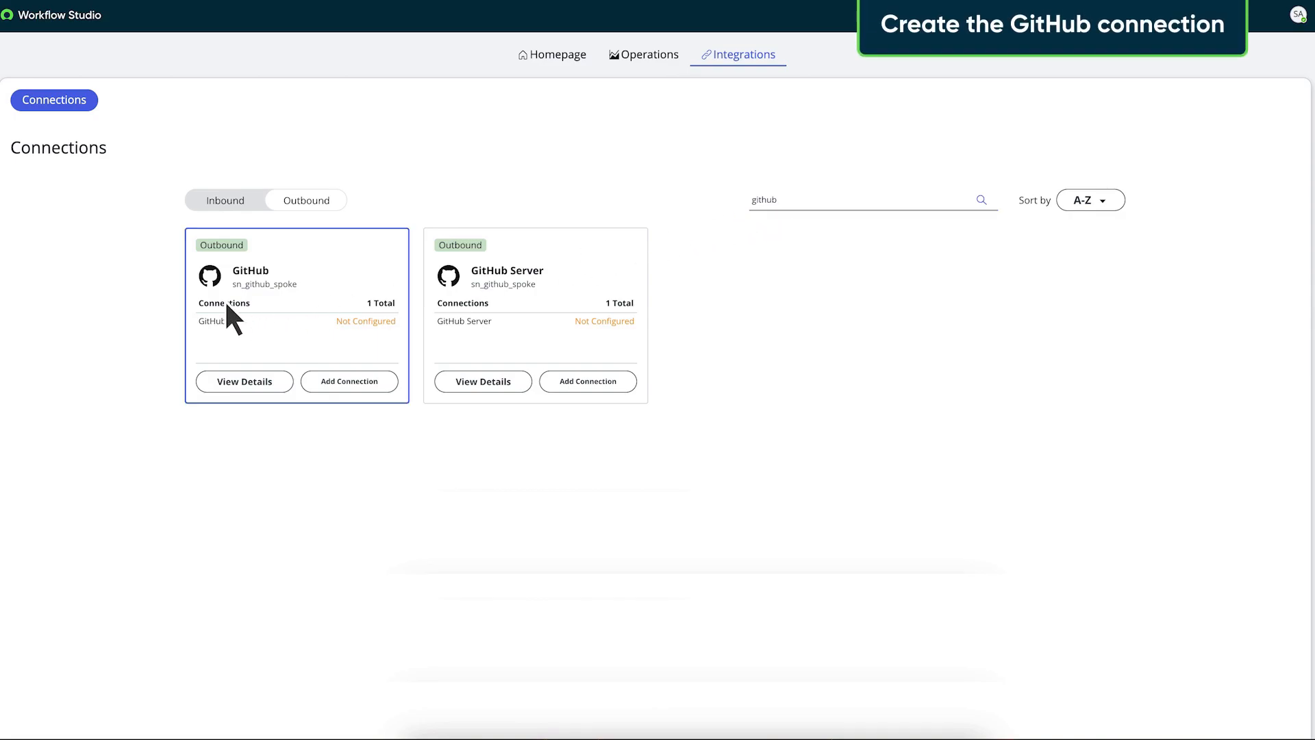
Open the GitHub connection's details and launch Configure on its default api.github.com connection
{"action": "left_click", "coordinate": [244, 381]}
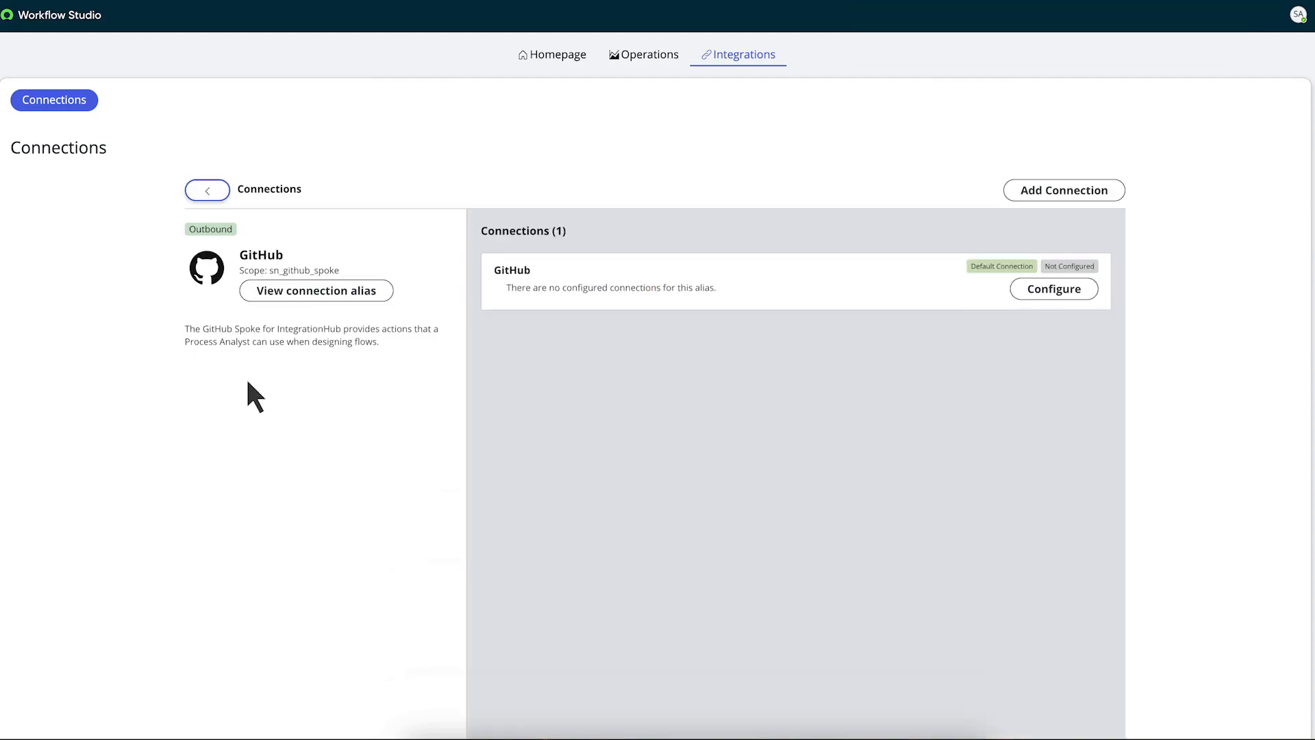
{"action": "mouse_move", "coordinate": [1060, 300]}
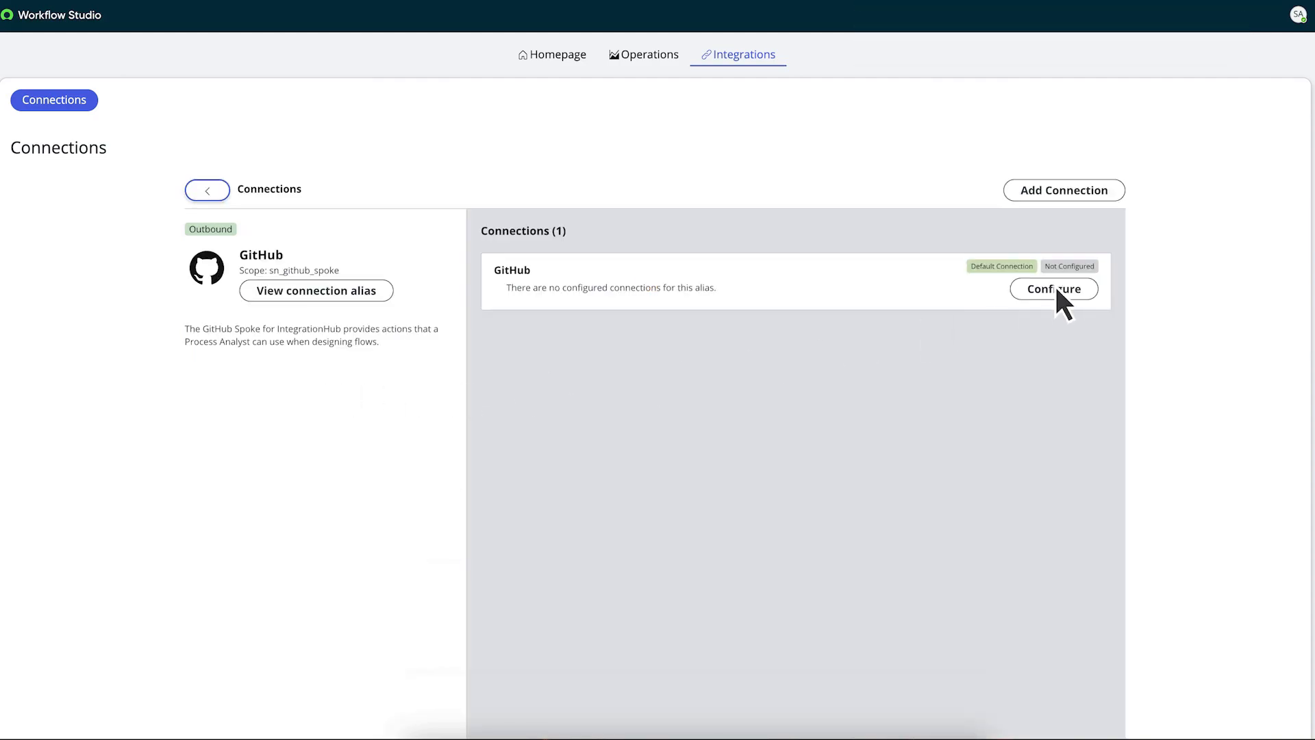
{"action": "left_click", "coordinate": [1054, 289]}
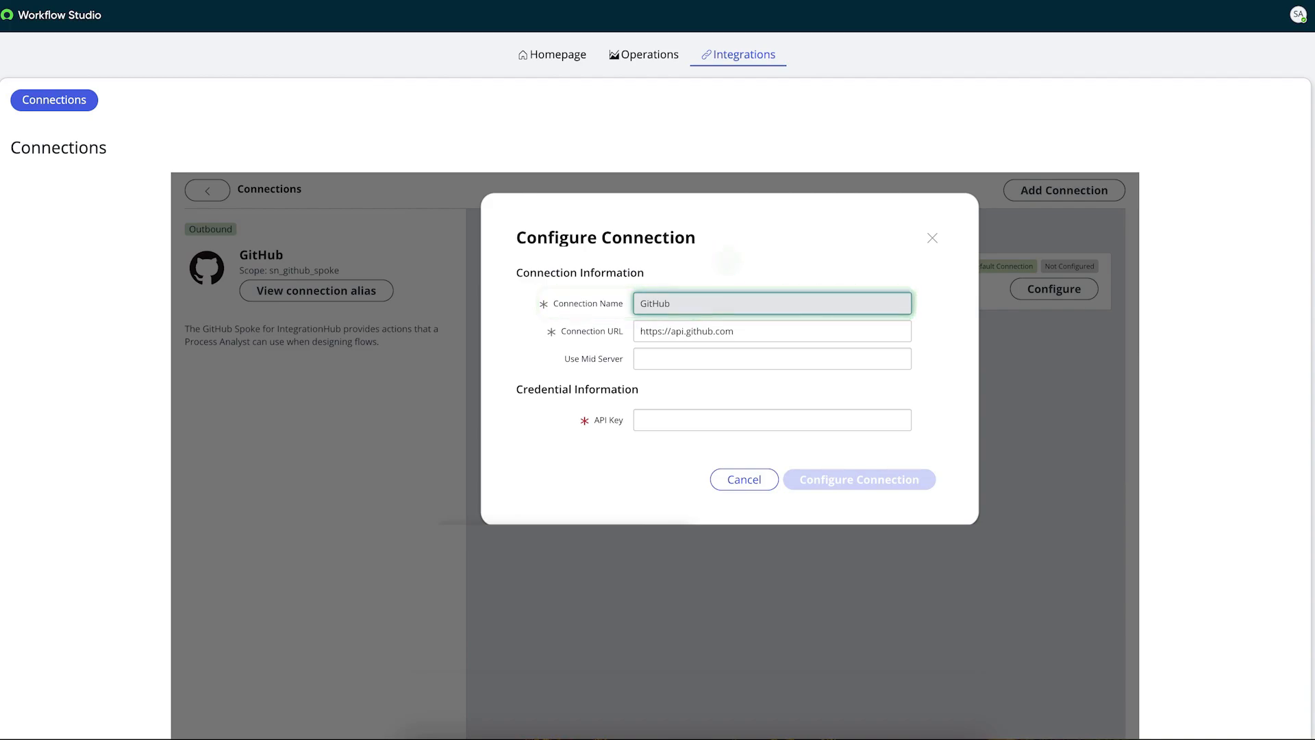
{"action": "mouse_move", "coordinate": [1065, 306]}
{"action": "type", "text": "0"}
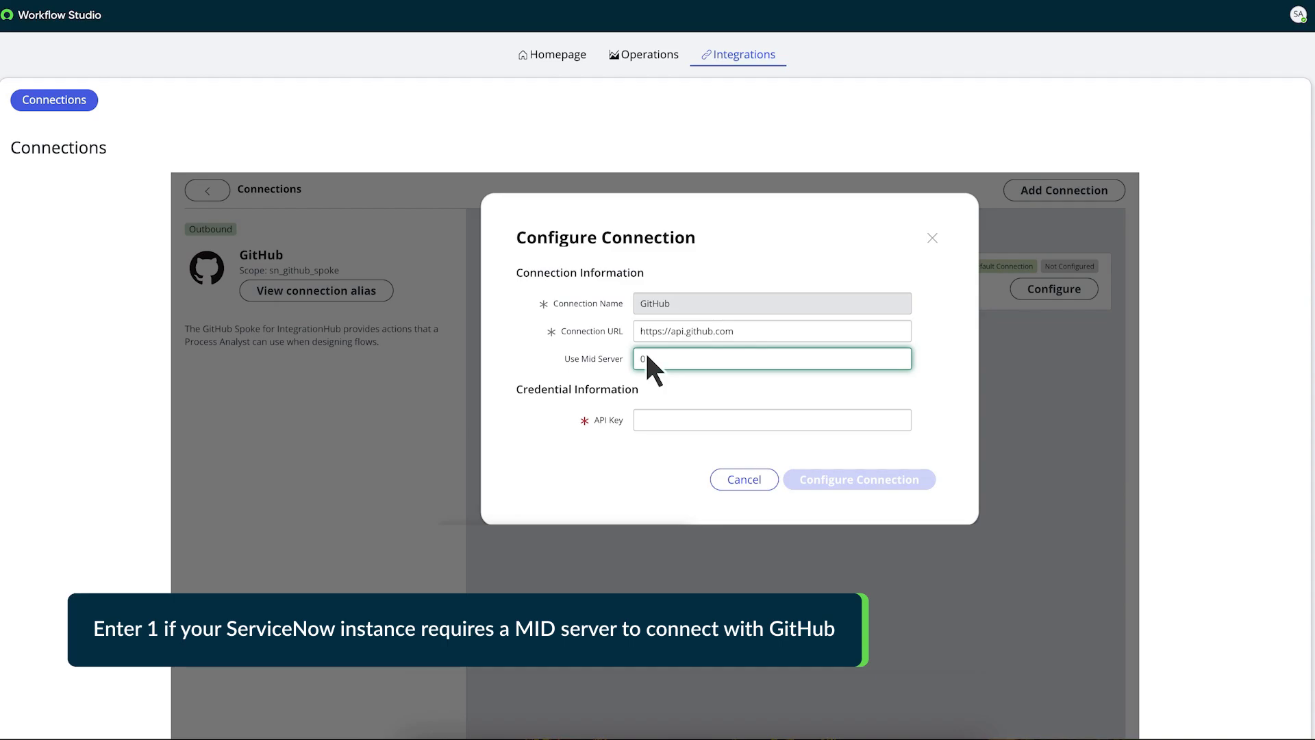
{"action": "mouse_move", "coordinate": [653, 431]}
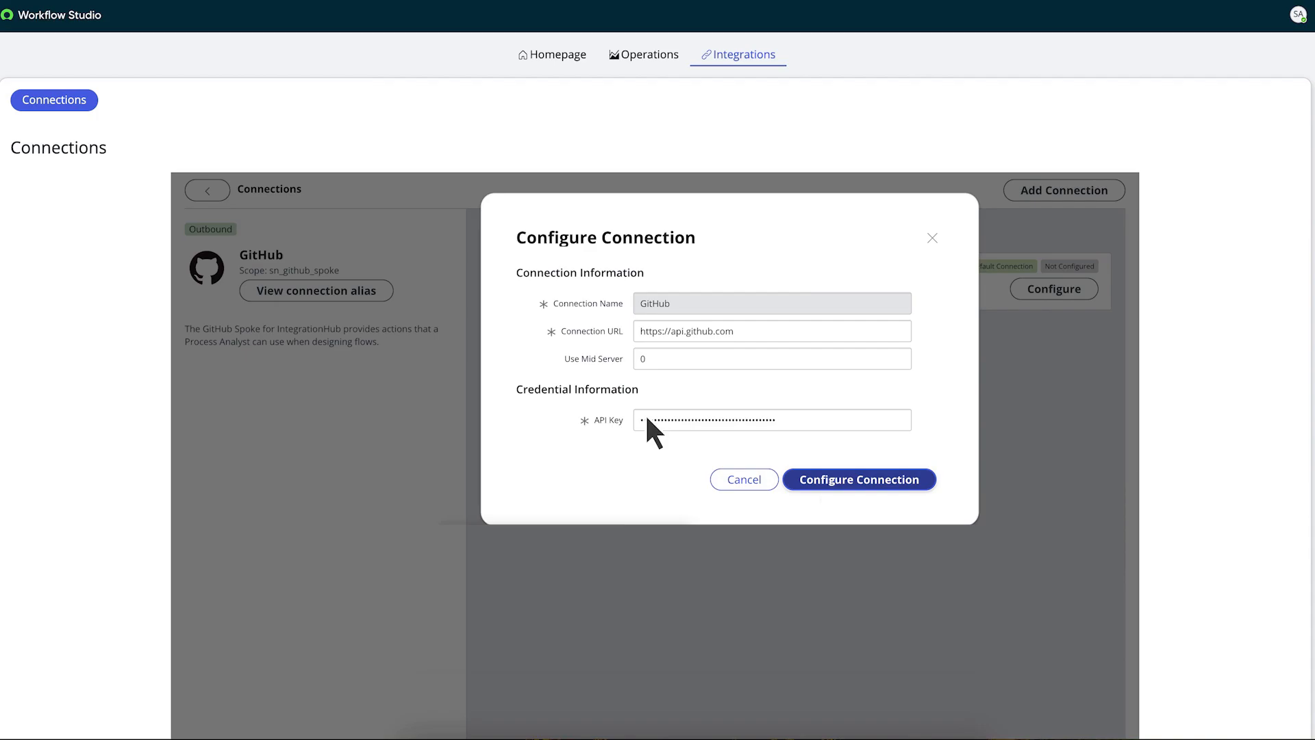
Save the GitHub connection with Mid Server 0 and the token as API key
{"action": "left_click", "coordinate": [858, 478]}
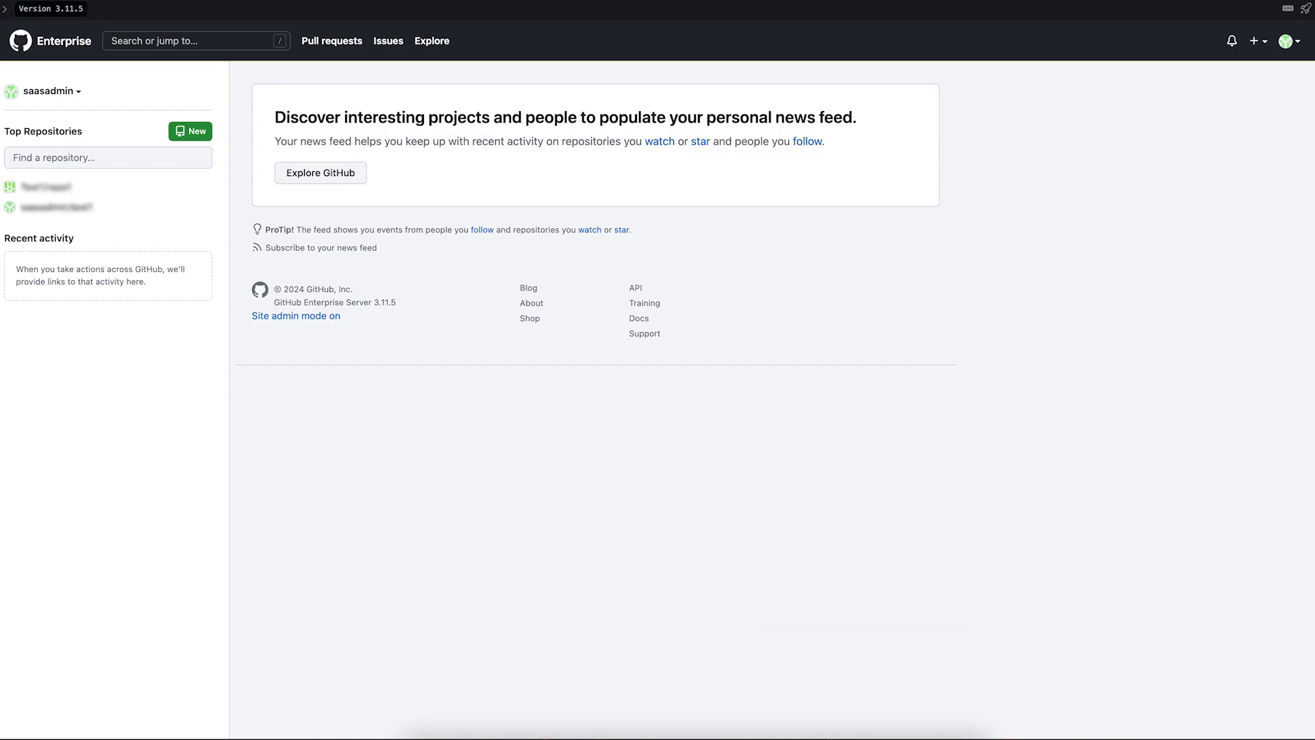
{"action": "mouse_move", "coordinate": [1294, 40]}
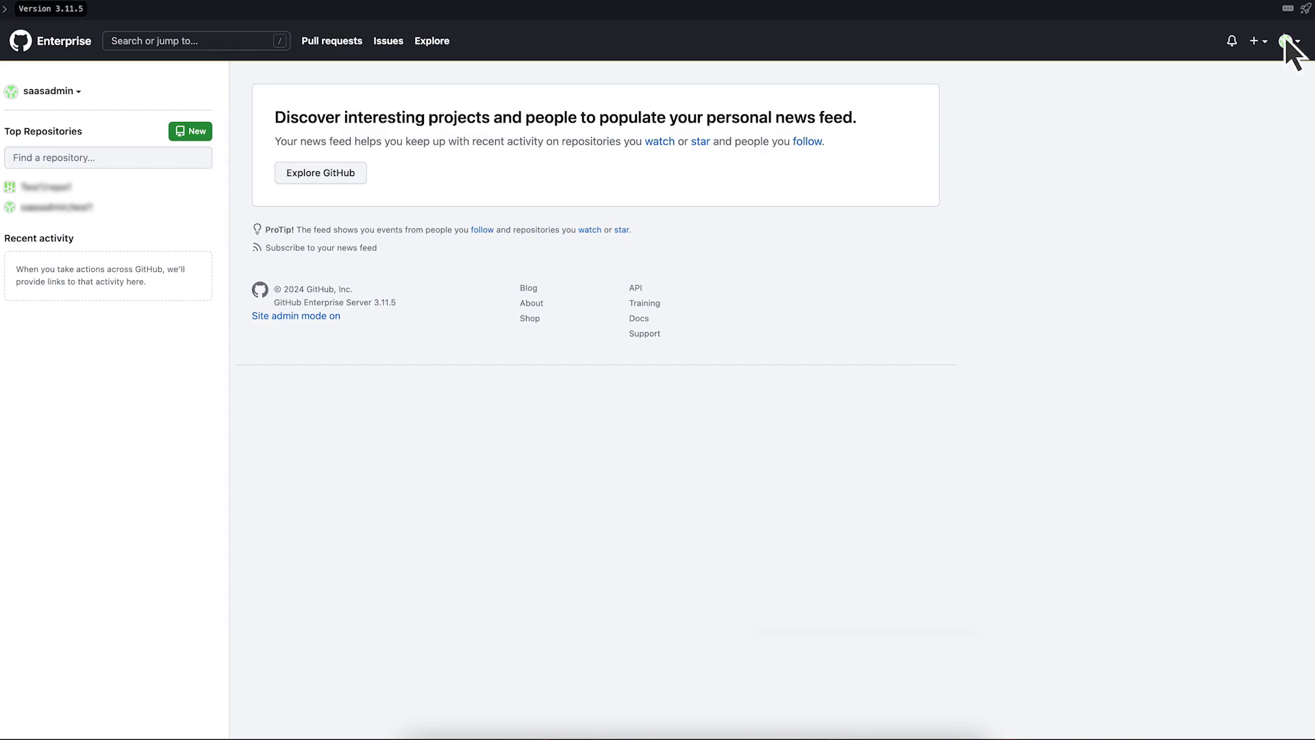
Go through Developer settings to Tokens (classic) and choose Generate new token (classic)
{"action": "left_click", "coordinate": [1296, 40]}
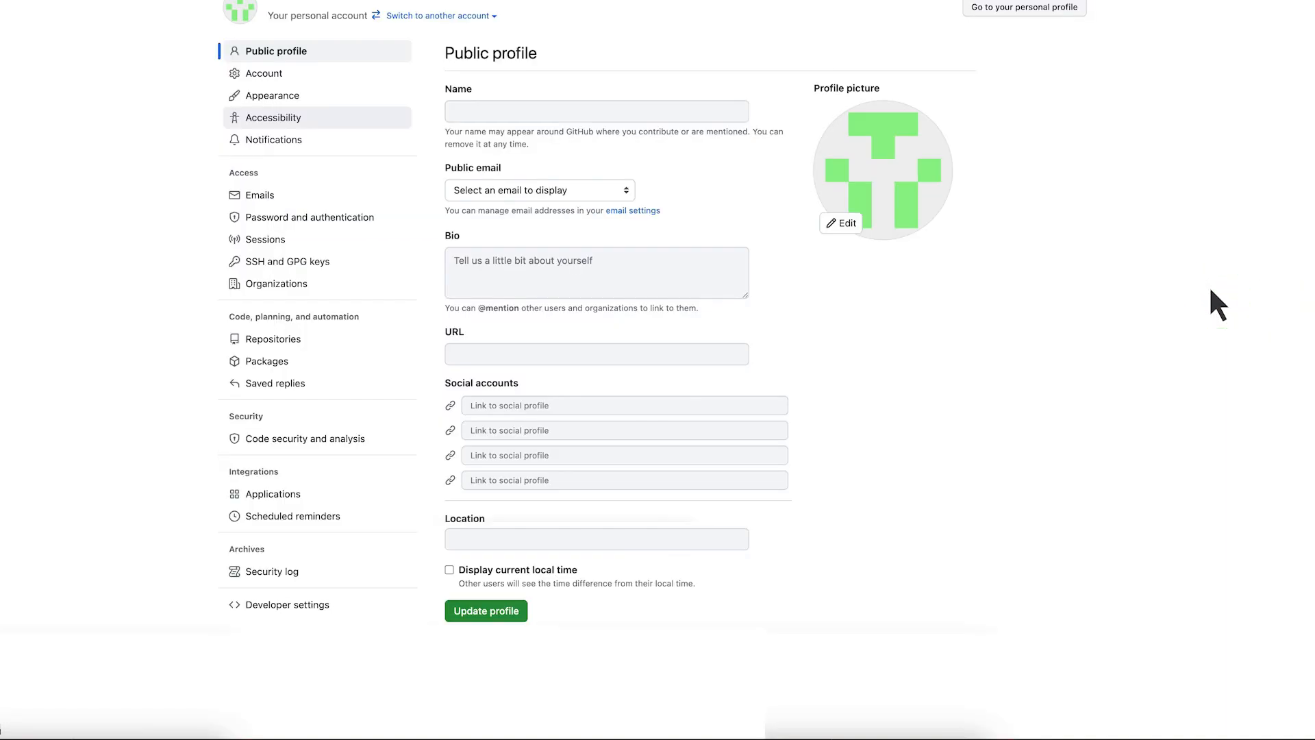
{"action": "mouse_move", "coordinate": [288, 614]}
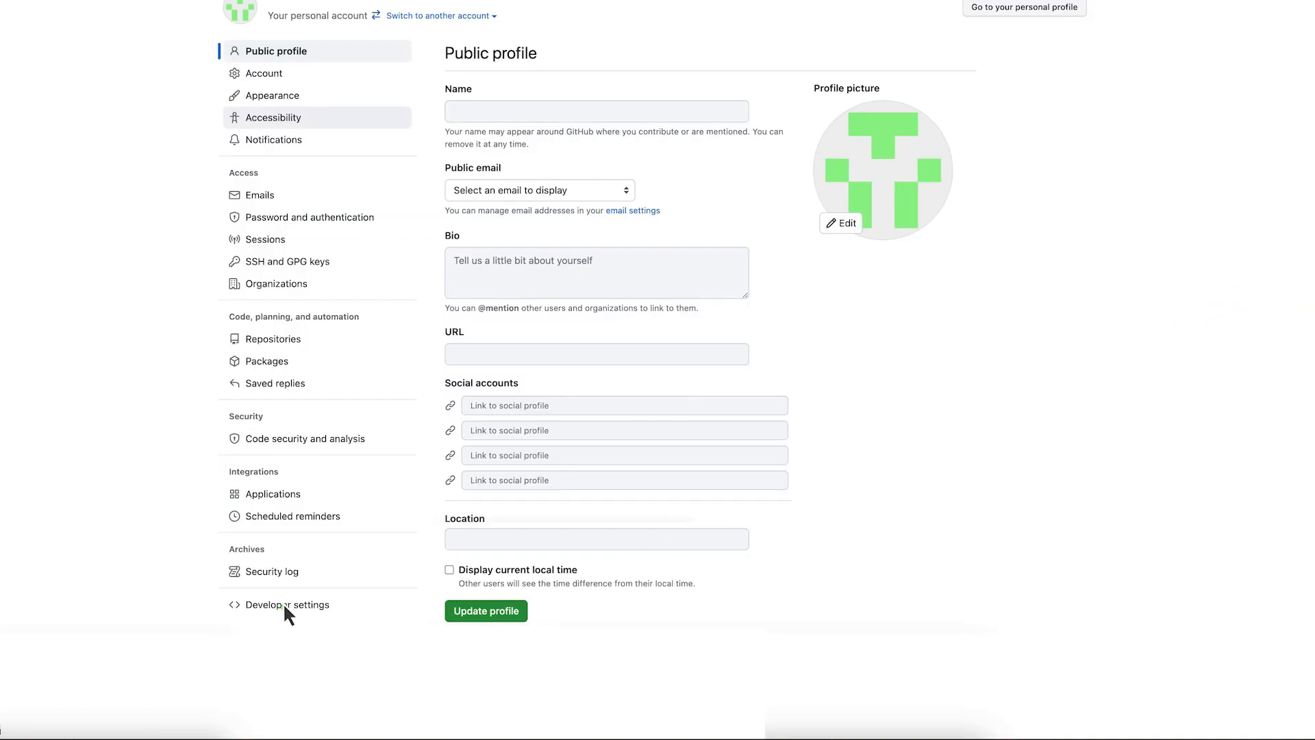
{"action": "left_click", "coordinate": [290, 605]}
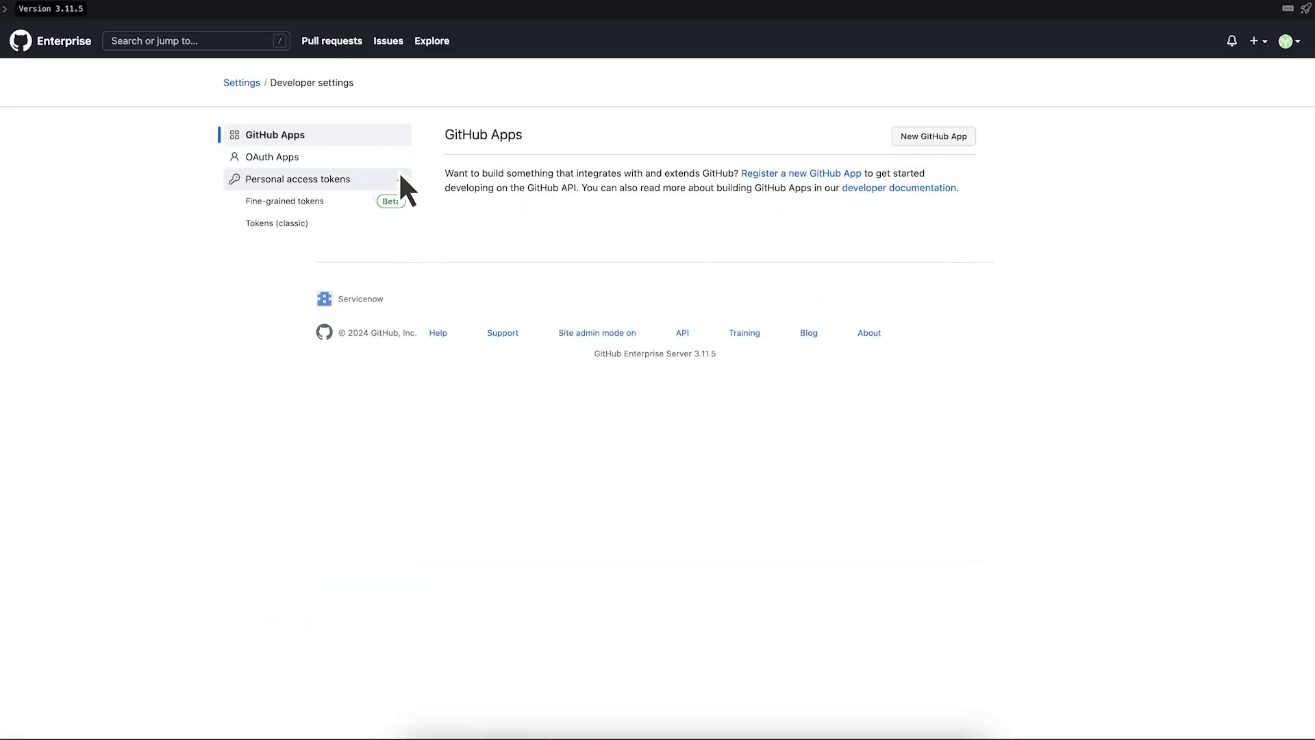
{"action": "left_click", "coordinate": [276, 222]}
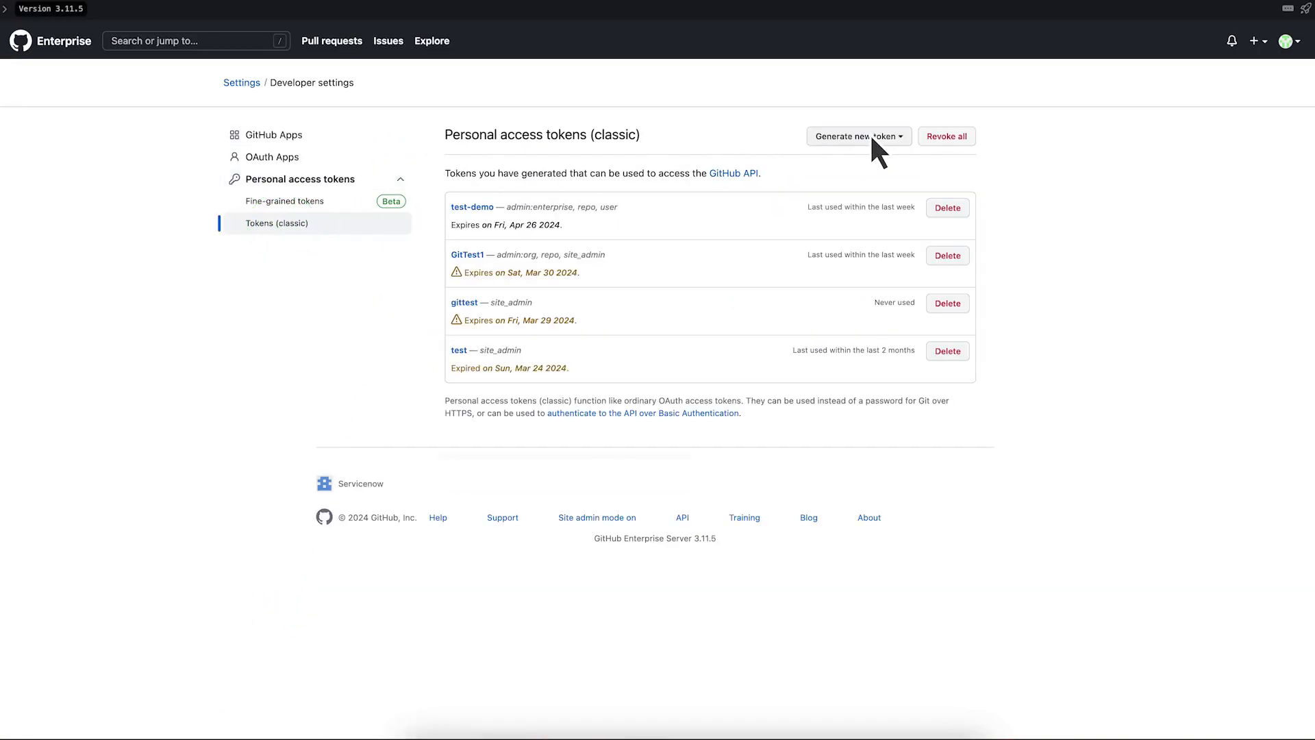
{"action": "left_click", "coordinate": [859, 135]}
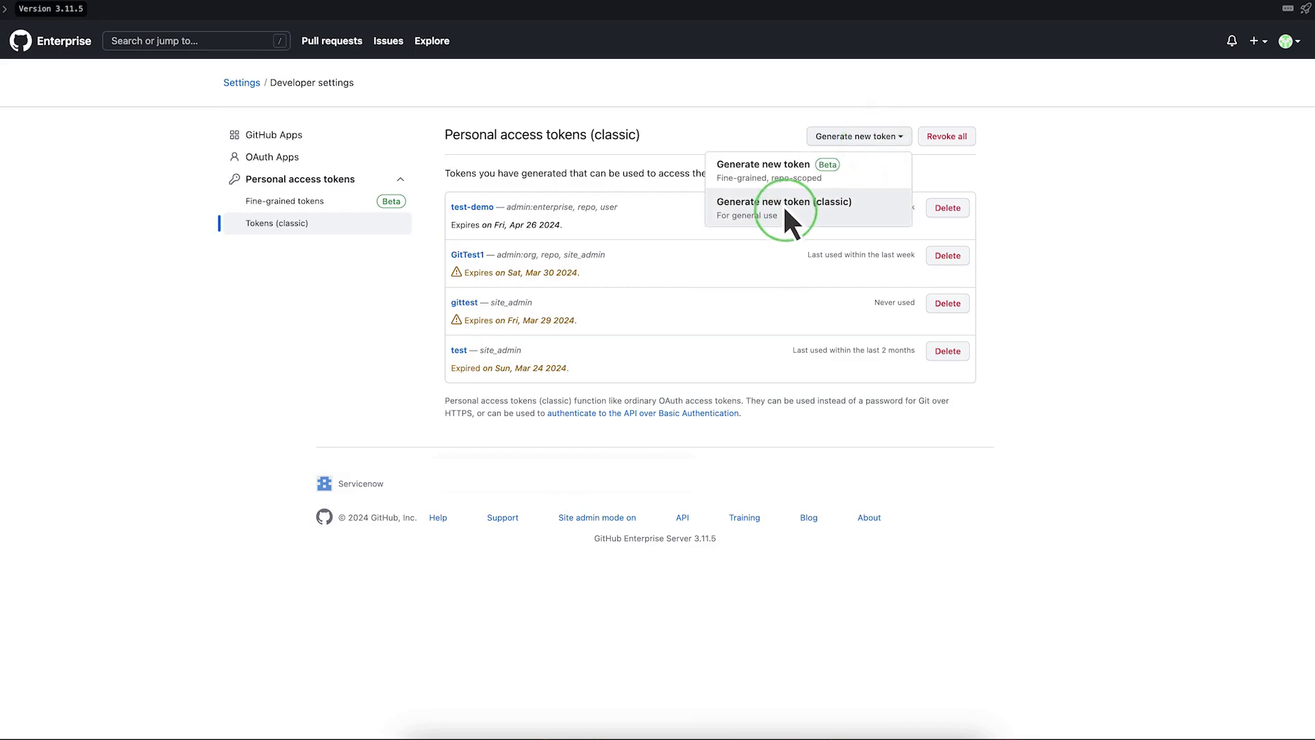
{"action": "left_click", "coordinate": [784, 201]}
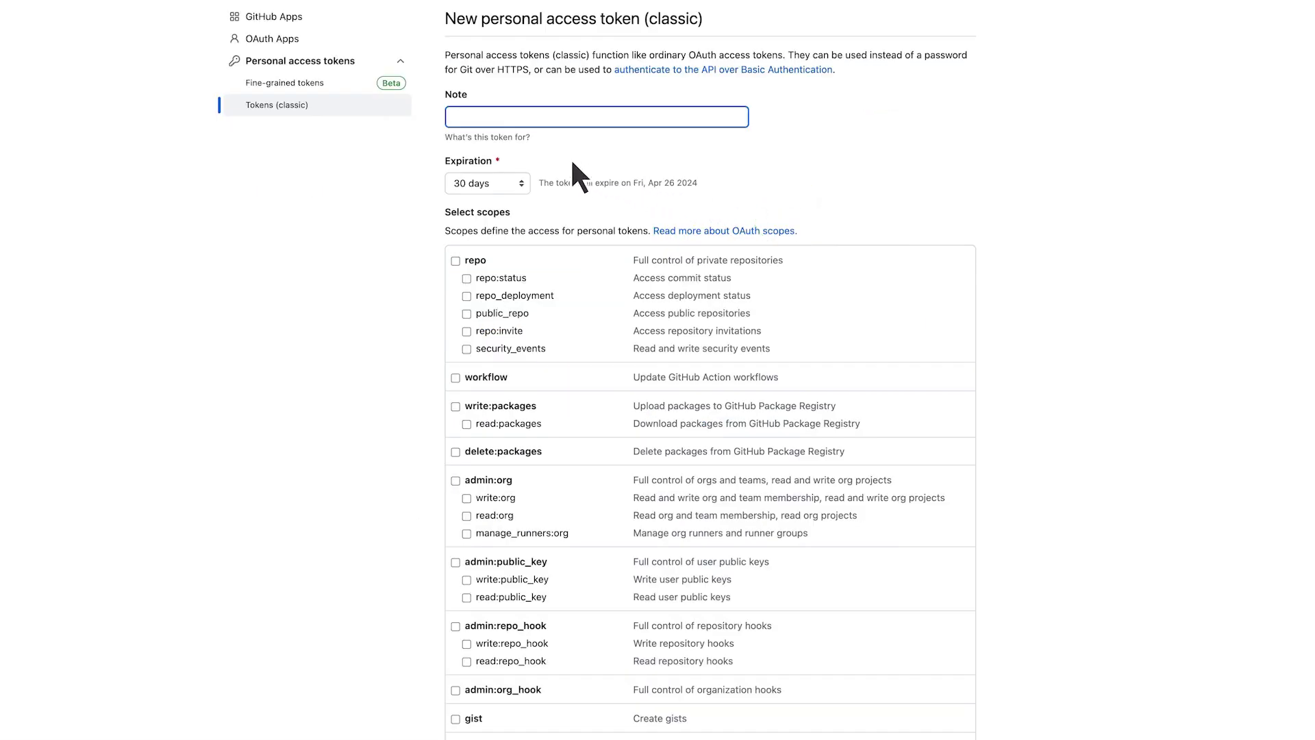
Enter the note 'SolenaTek Enterprise token' and tick the user scope
{"action": "type", "text": "SolenaTek Enterprise token"}
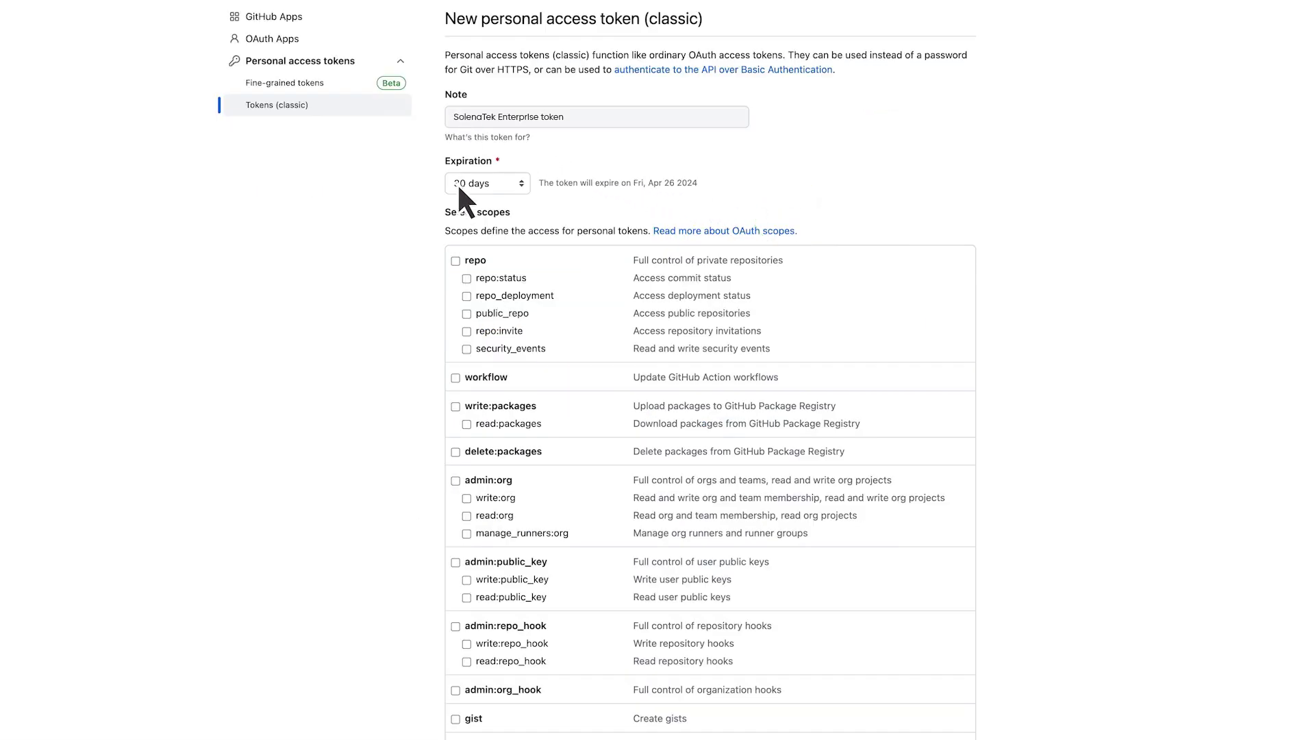
{"action": "scroll", "scroll_direction": "down", "scroll_amount": 3}
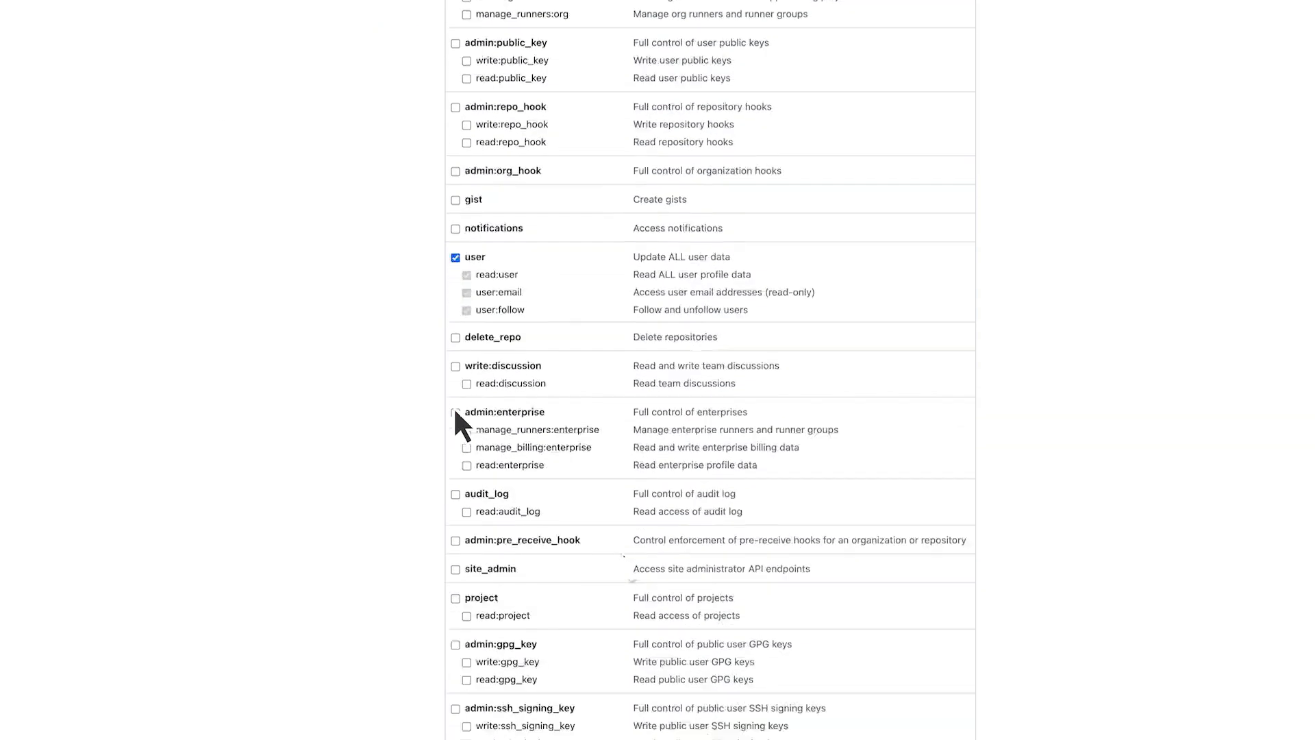
{"action": "scroll", "scroll_direction": "down", "scroll_amount": 3}
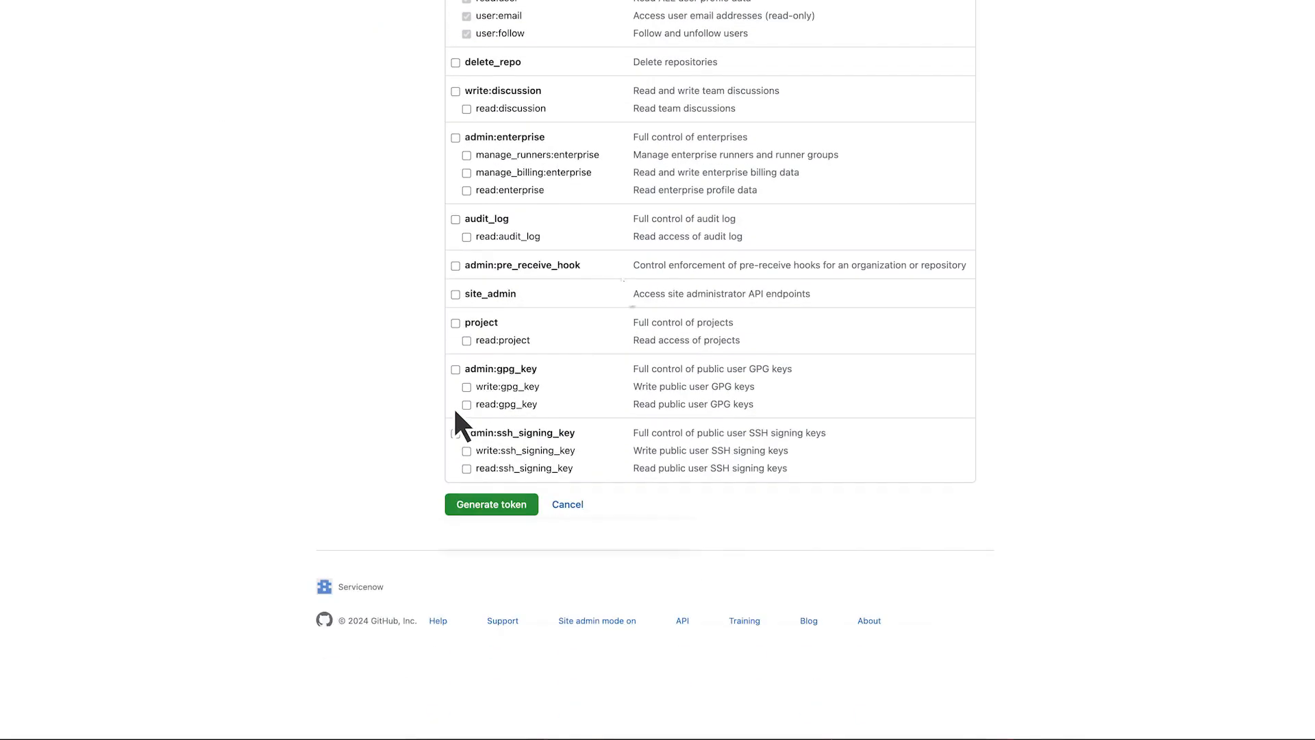
{"action": "left_click", "coordinate": [490, 504]}
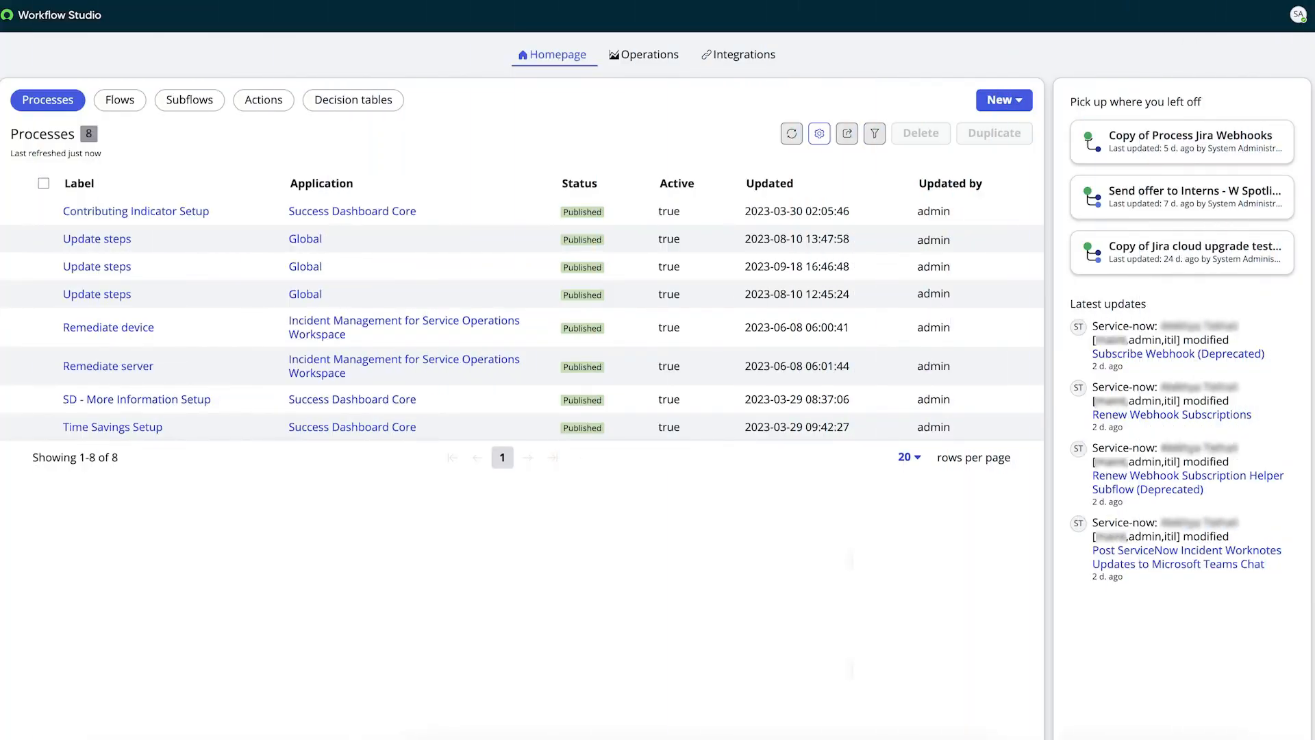
Search Integrations for 'github' and launch Configure on the GitHub Server connection
{"action": "left_click", "coordinate": [738, 54]}
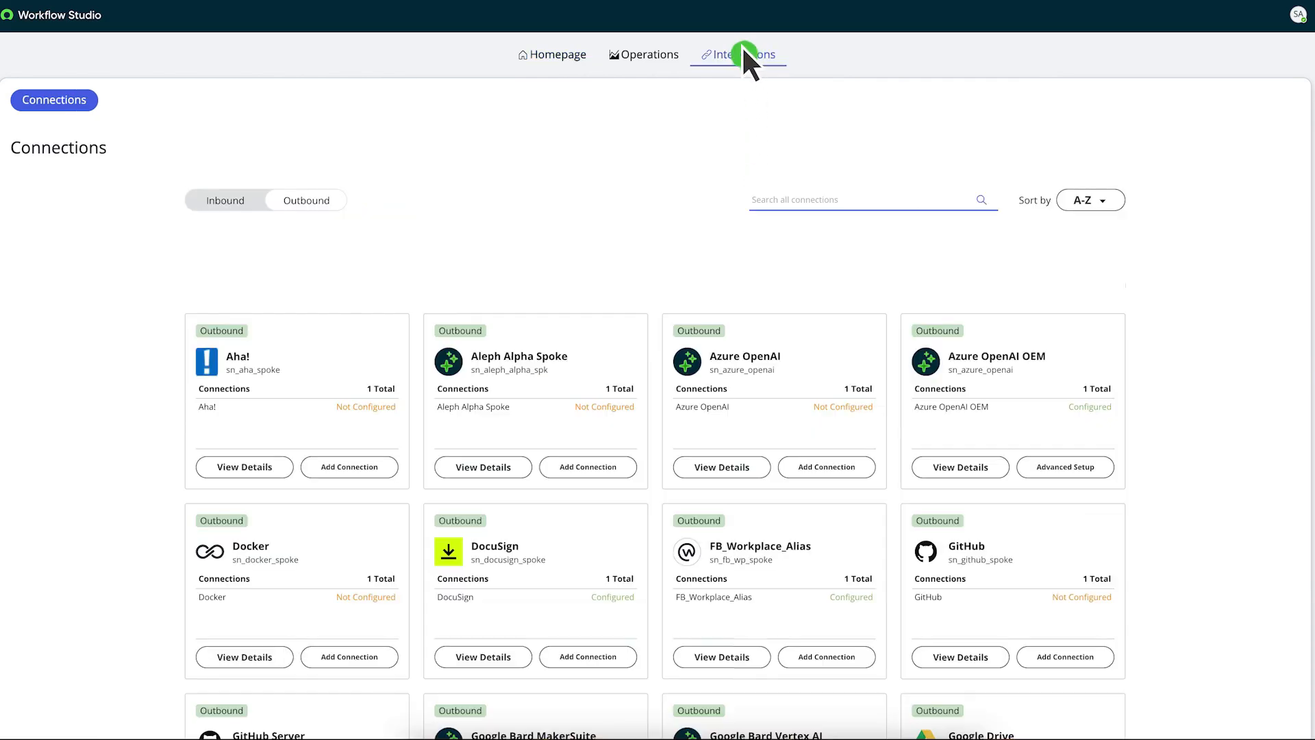
{"action": "type", "text": "github"}
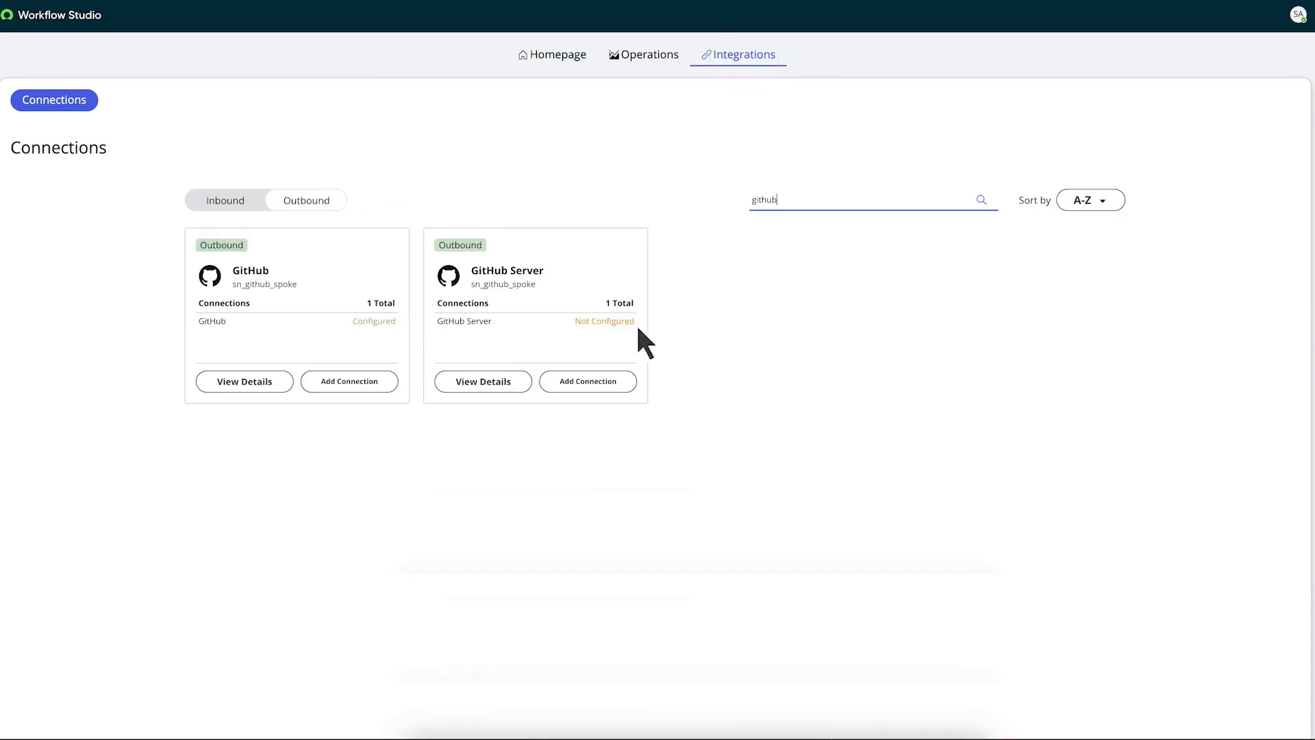
{"action": "left_click", "coordinate": [483, 381]}
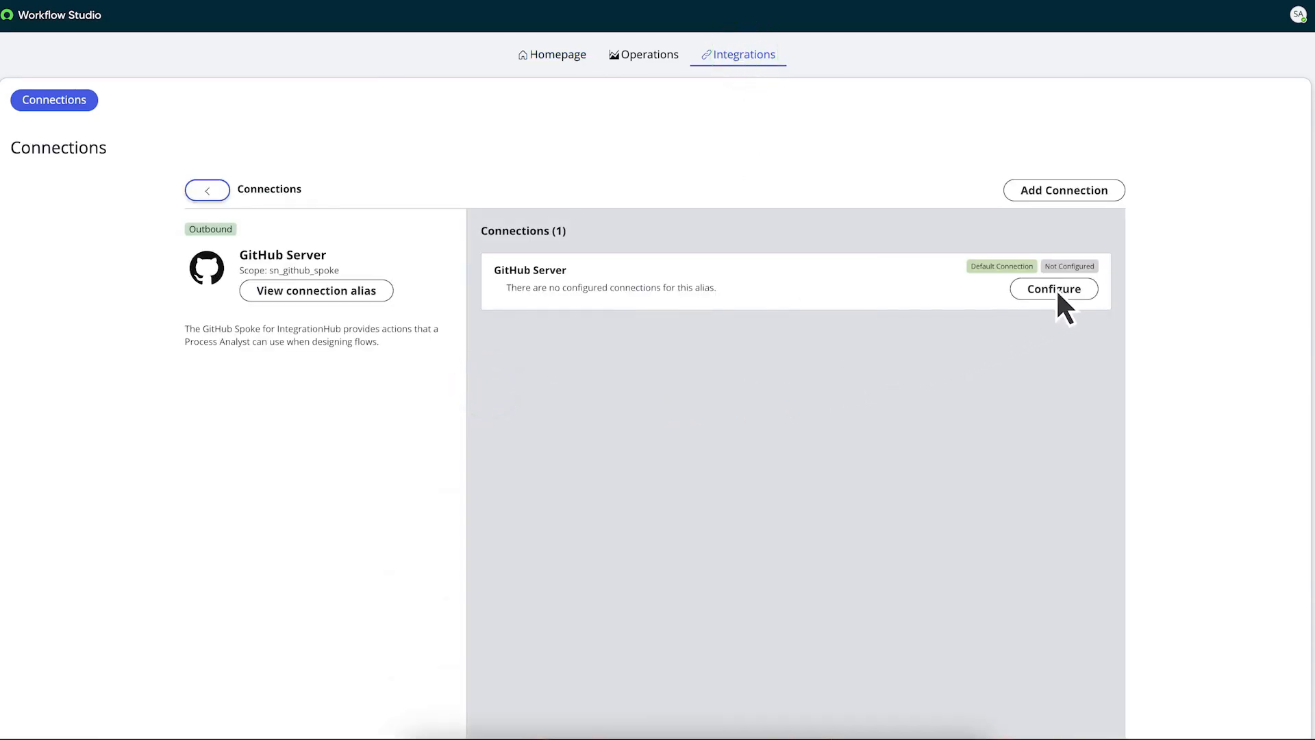
{"action": "left_click", "coordinate": [1054, 288]}
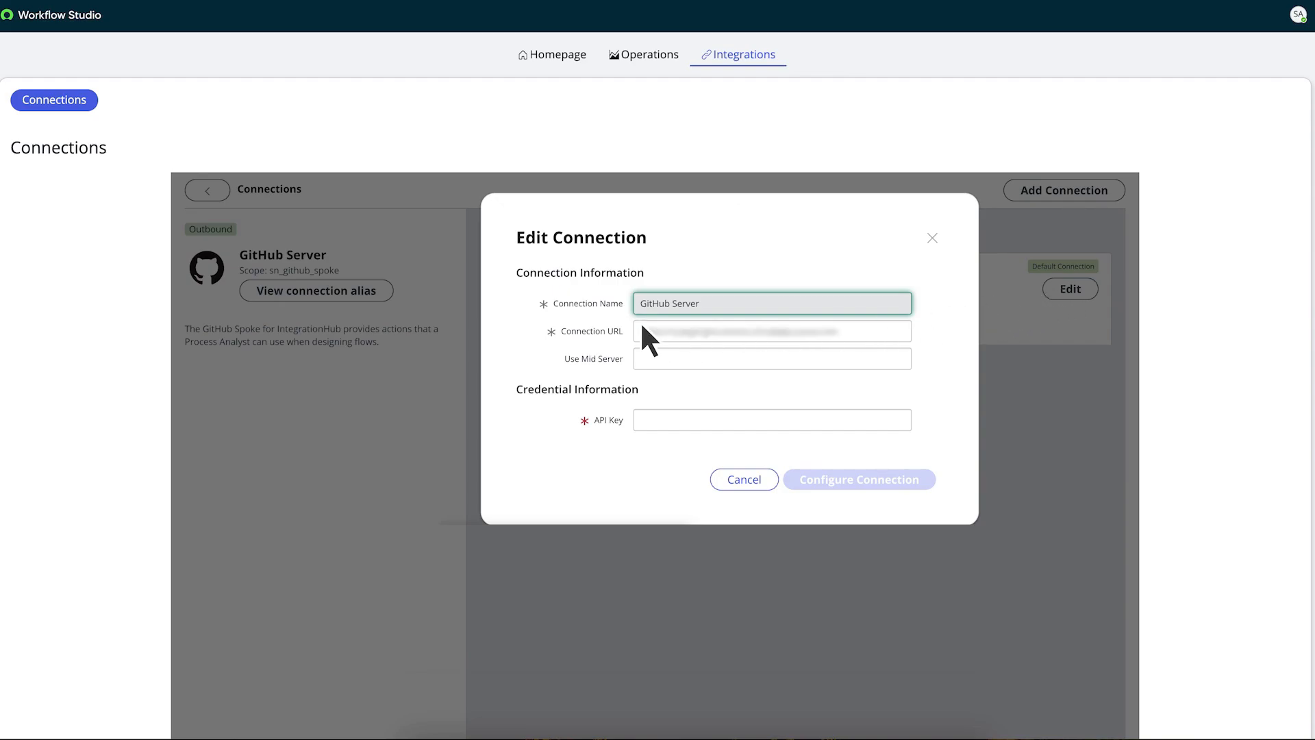
{"action": "mouse_move", "coordinate": [656, 374]}
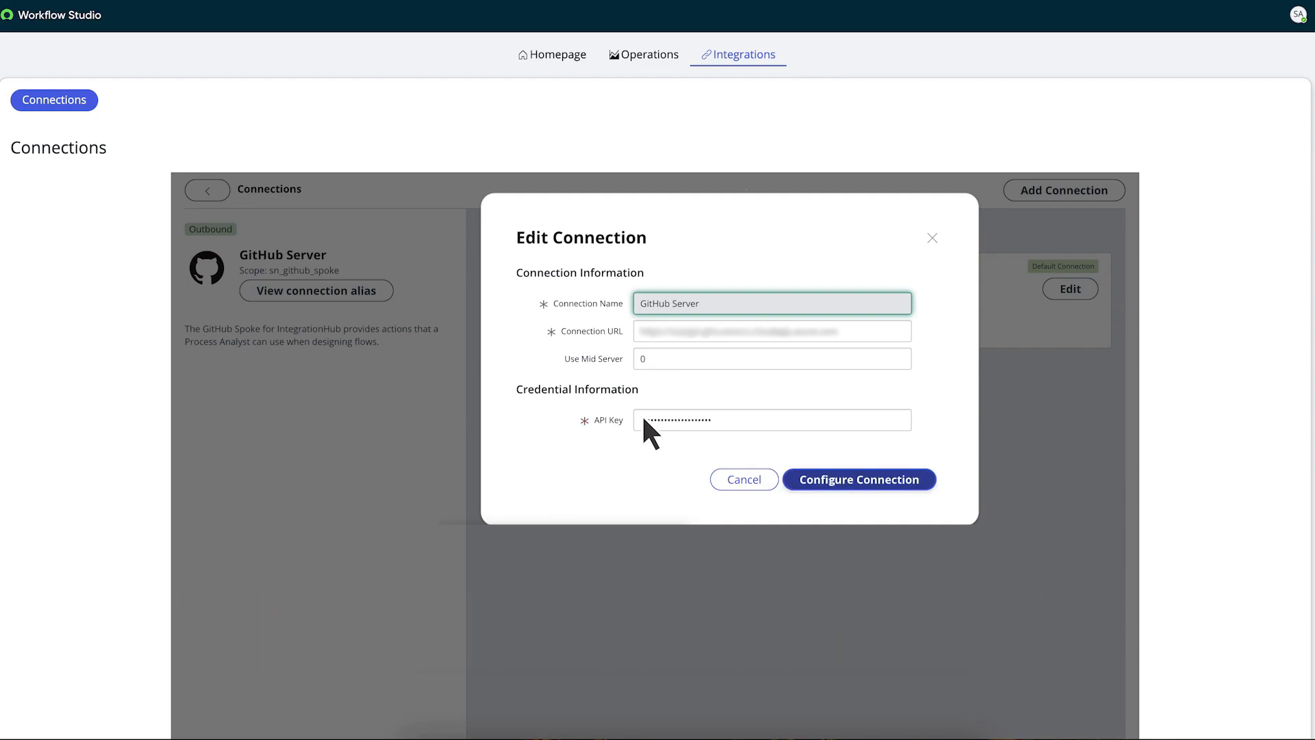
Save the GitHub Server connection with Mid Server 0 and an API key credential
{"action": "left_click", "coordinate": [858, 479]}
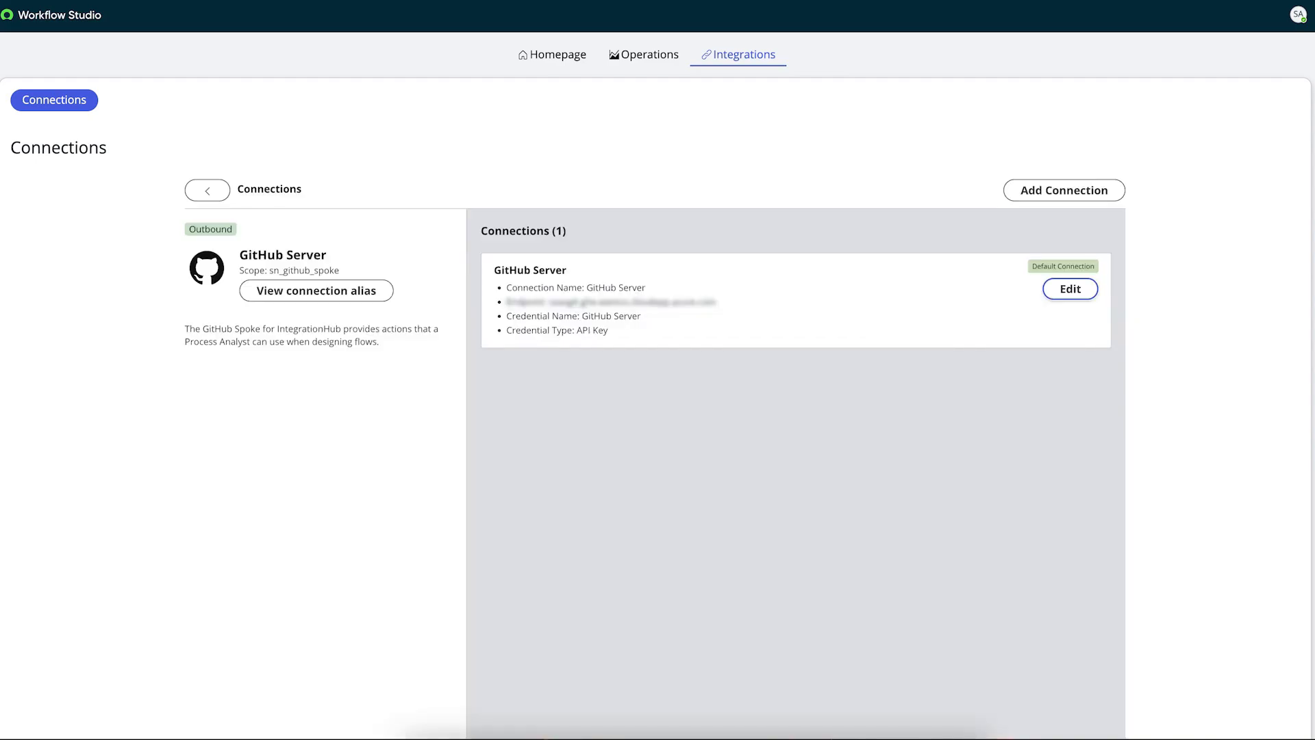